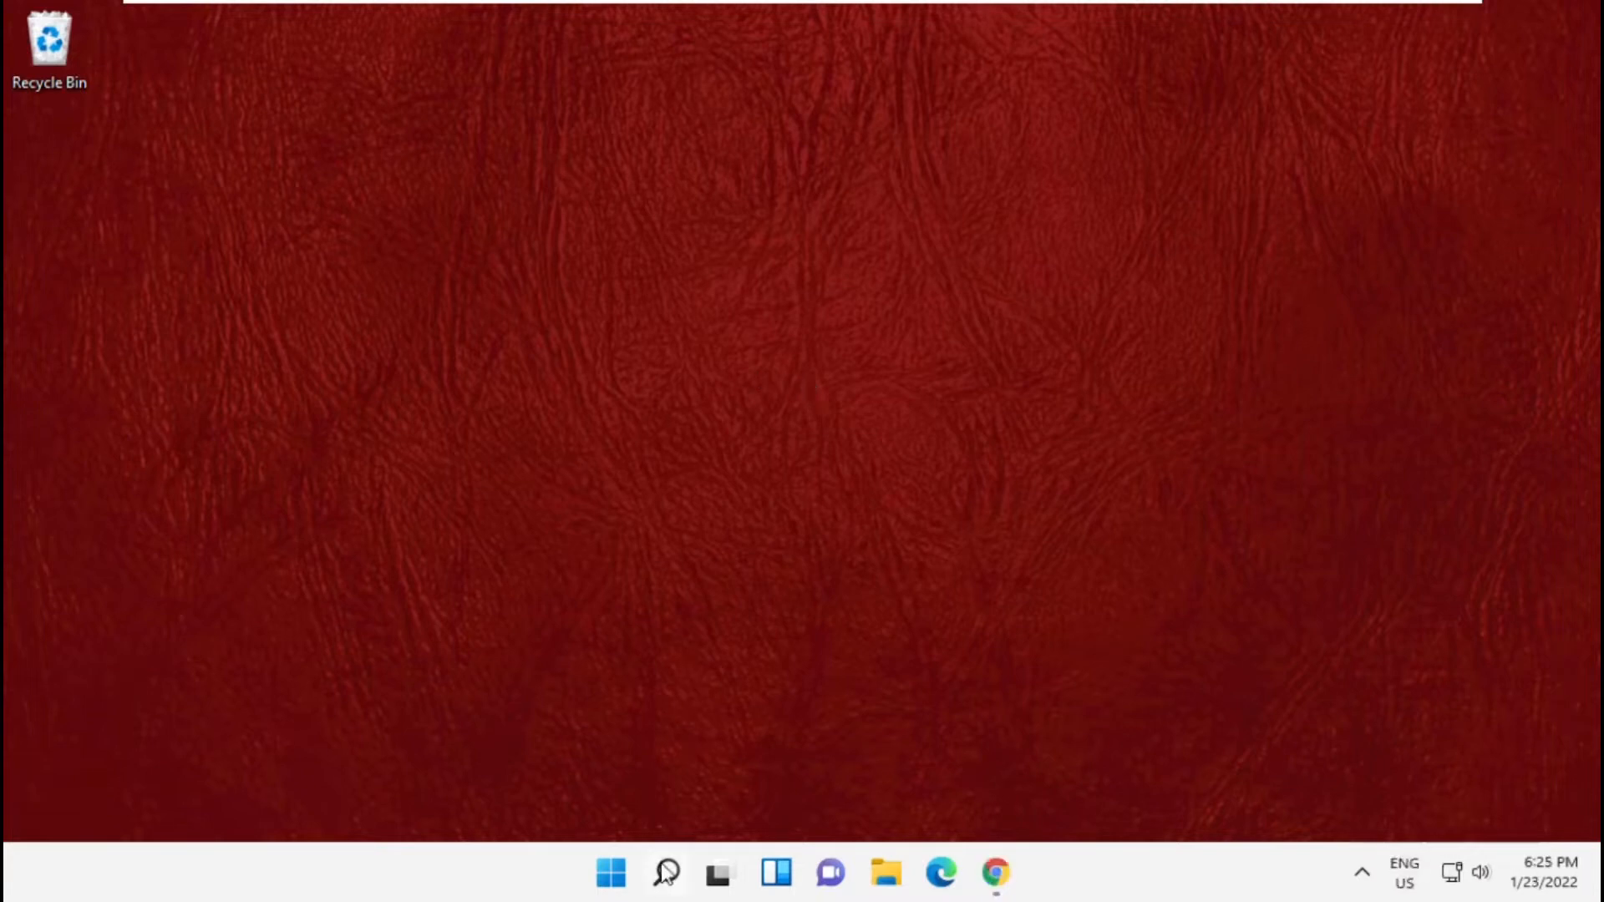
Search for 'command prompt', run it as administrator and approve the UAC prompt.
left_click(666, 874)
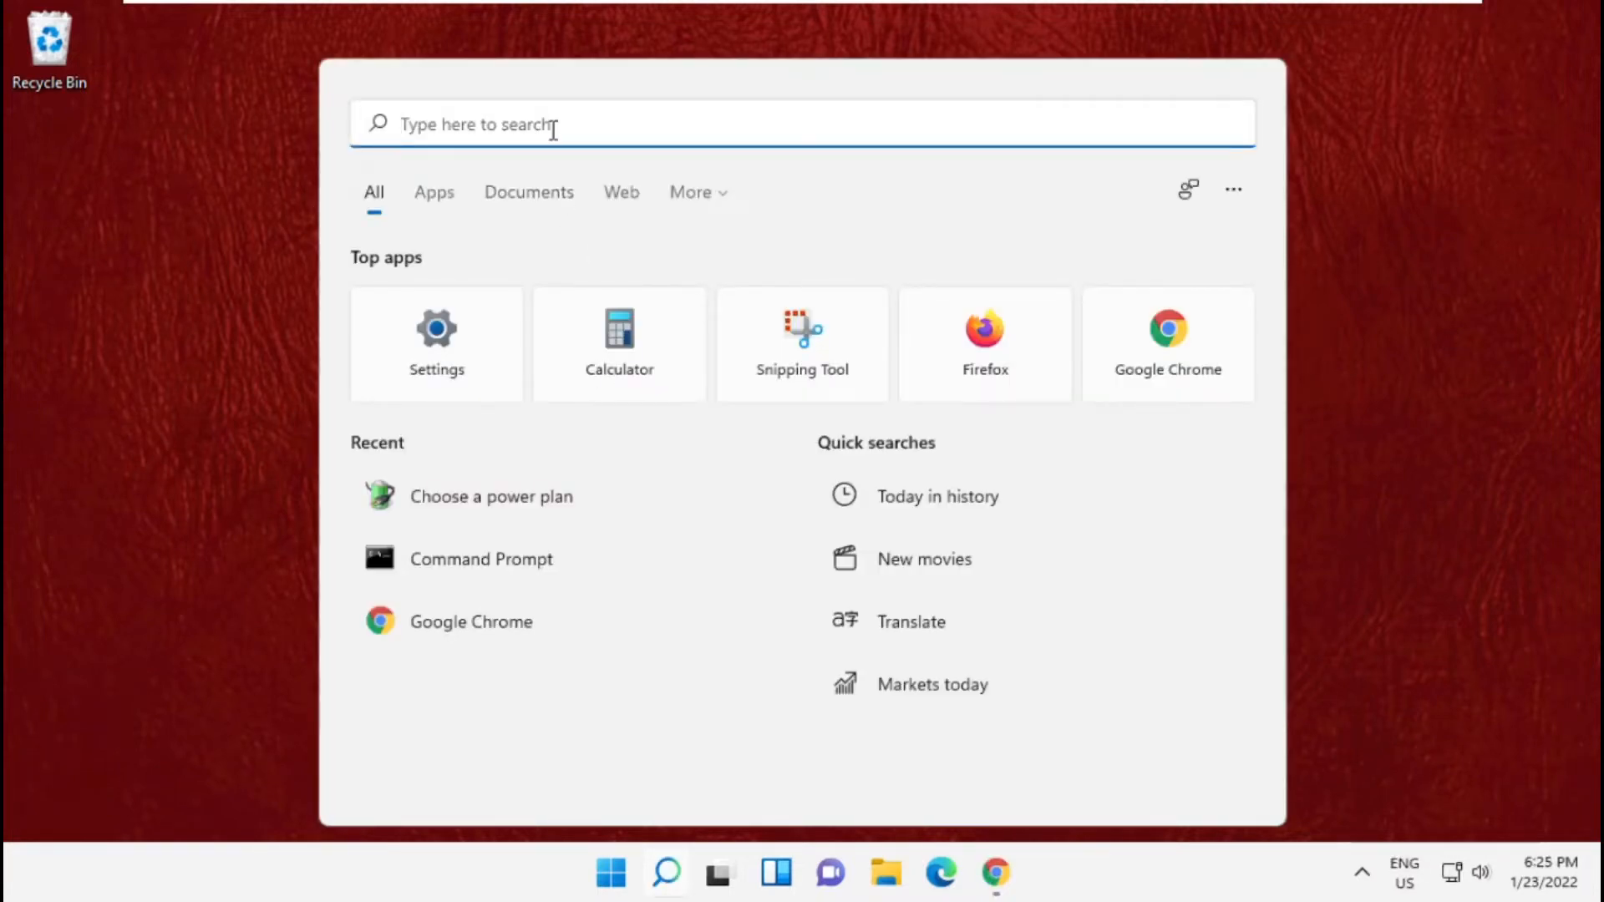
type("control Panel")
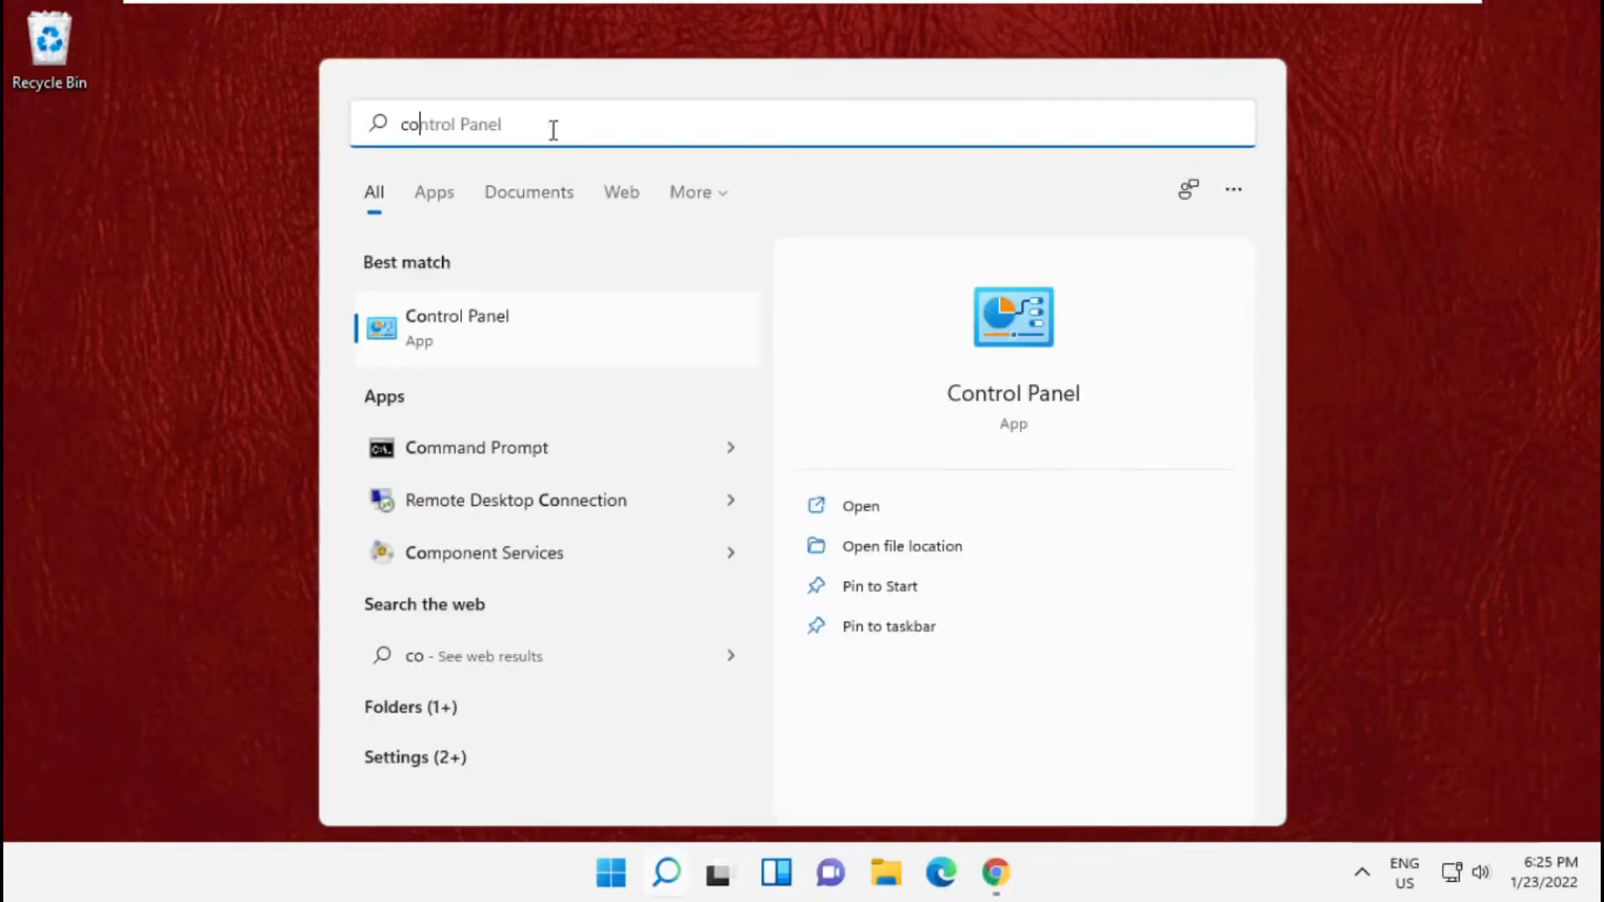
type("command Prompt")
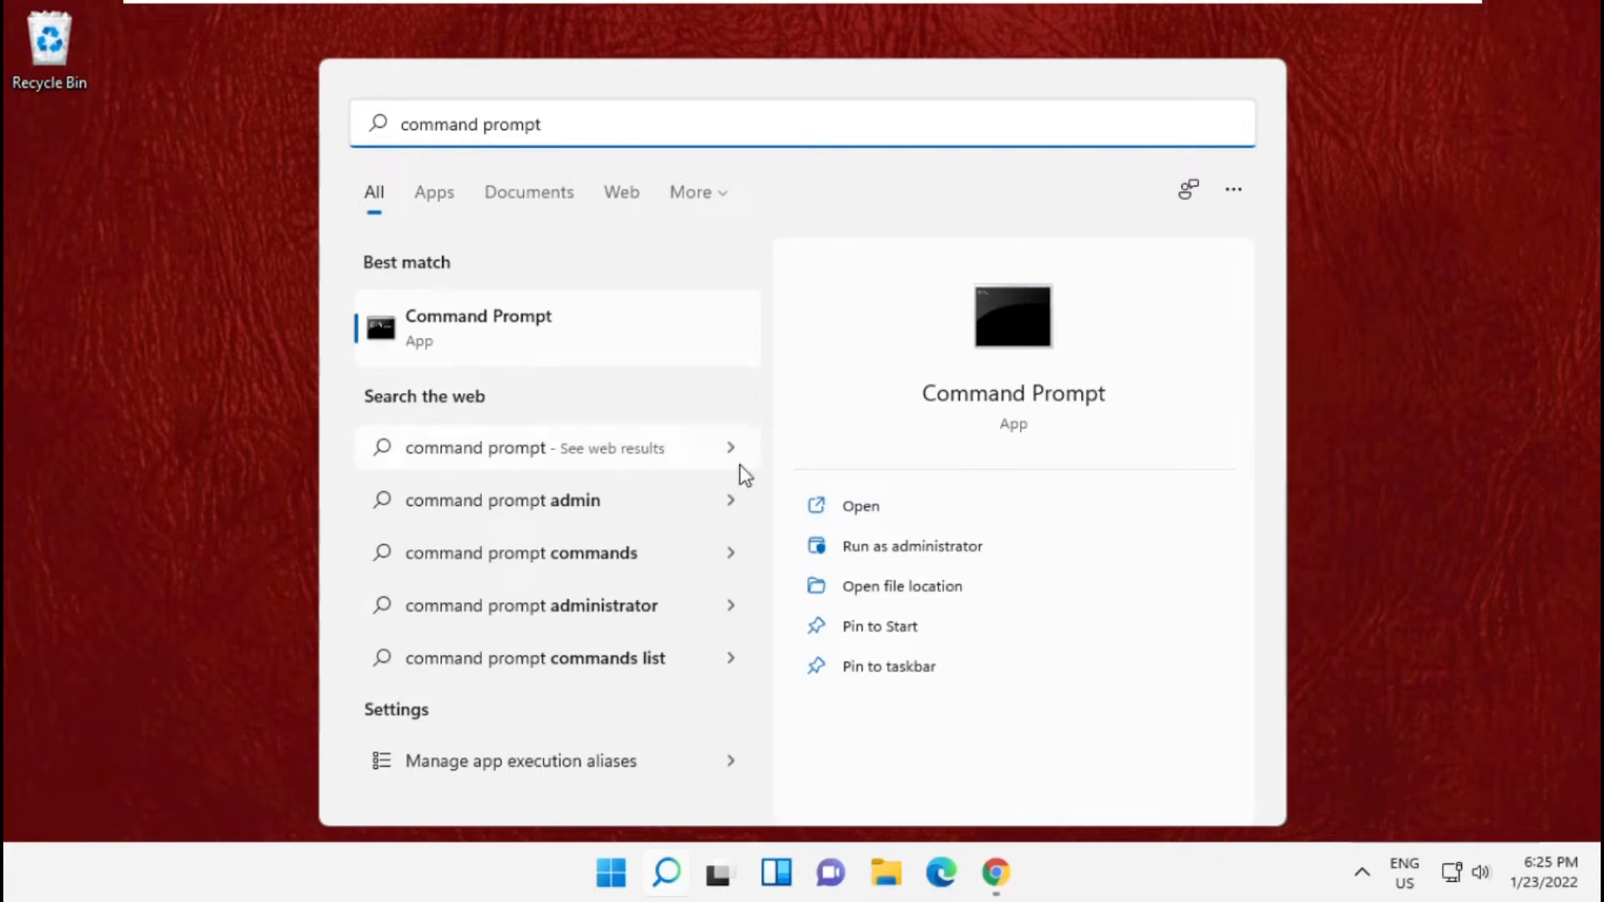
left_click(911, 545)
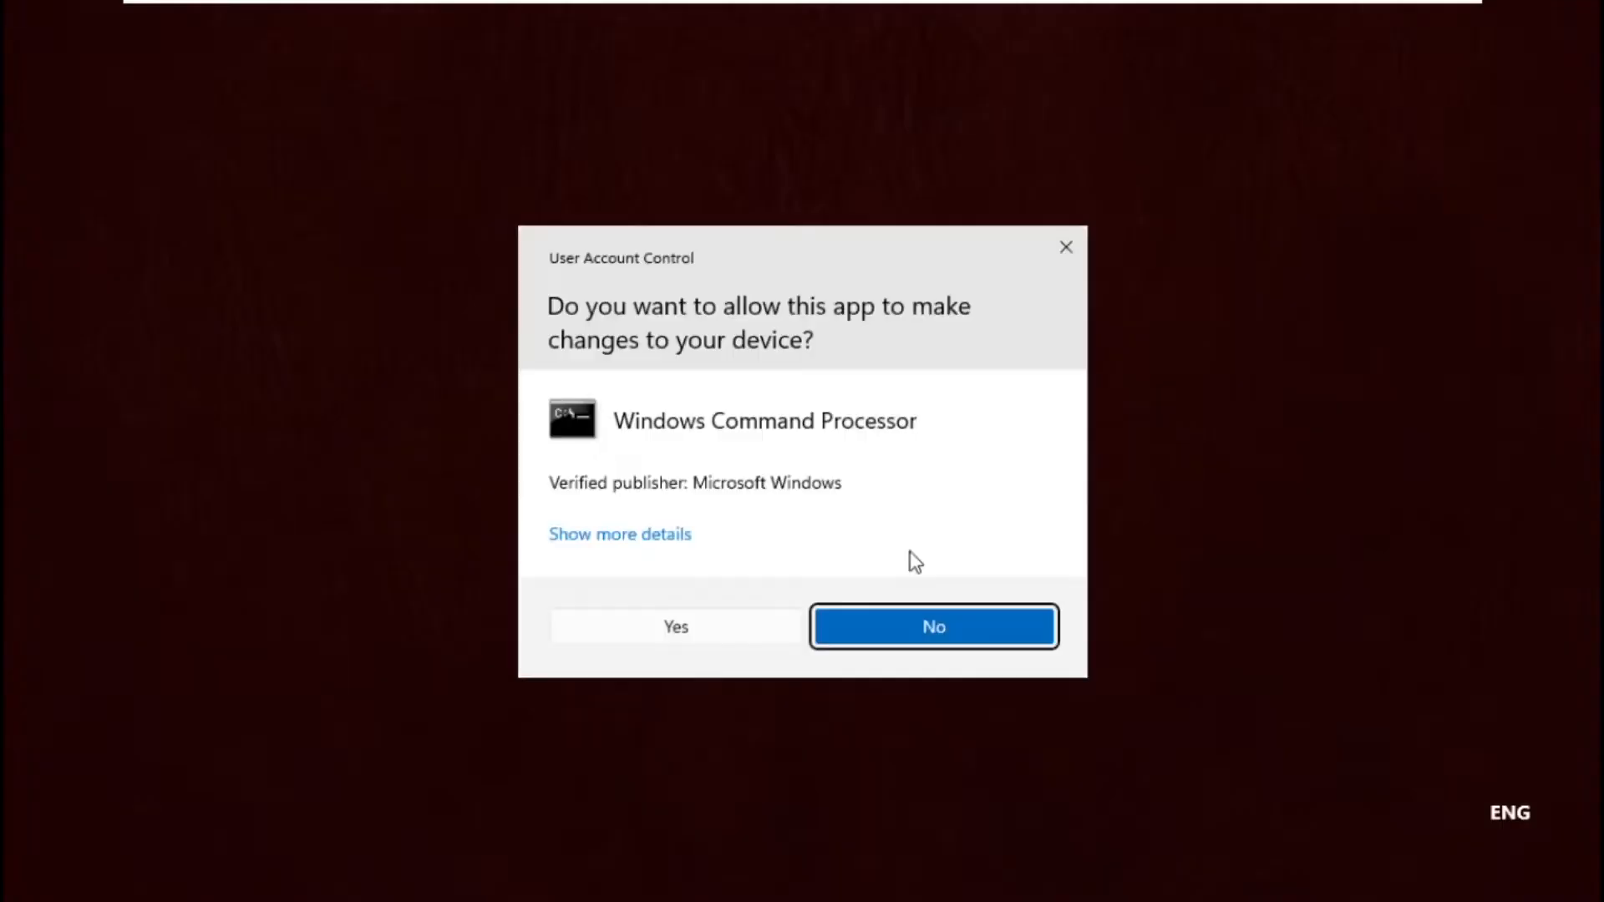
left_click(674, 625)
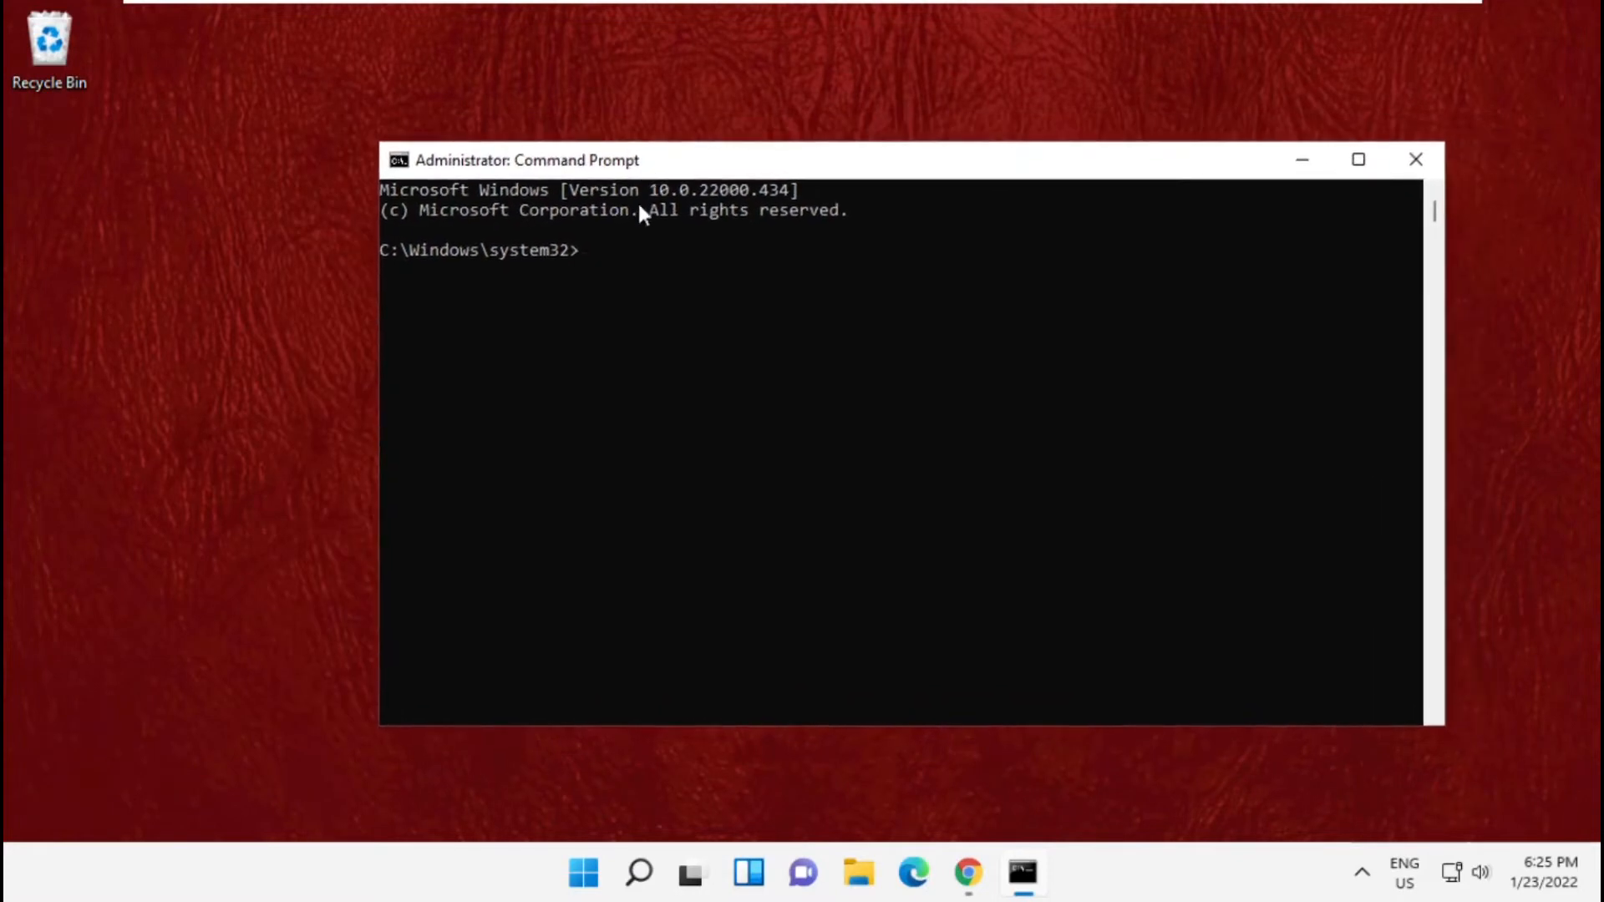
Paste 'sfc /scannow' via the title bar's Edit menu and run it.
type("prompt")
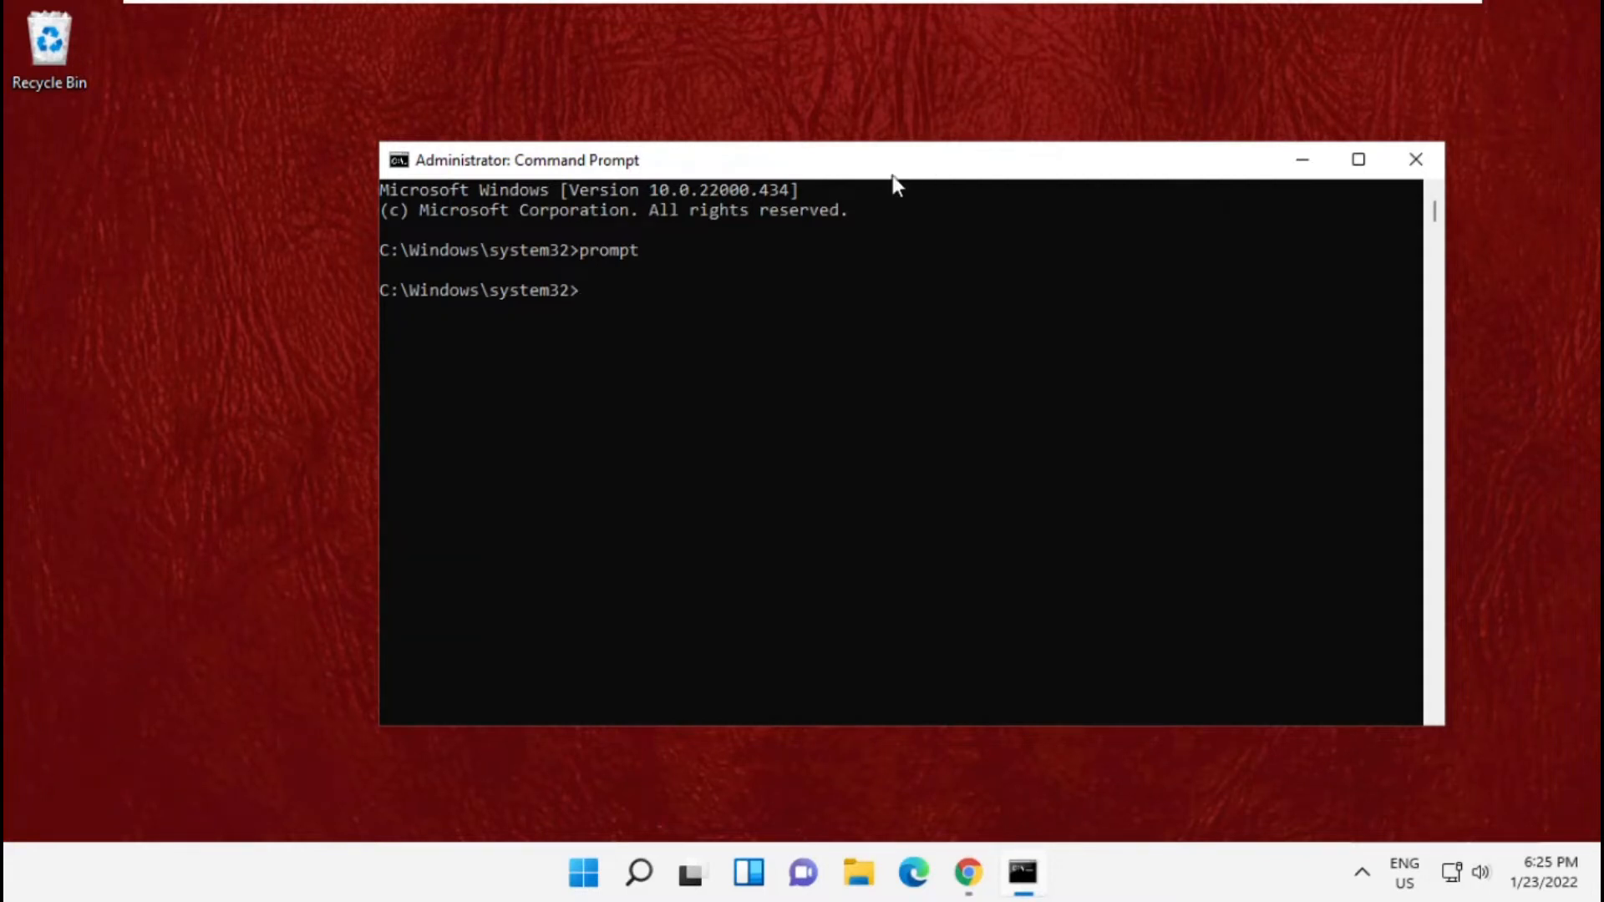
right_click(894, 184)
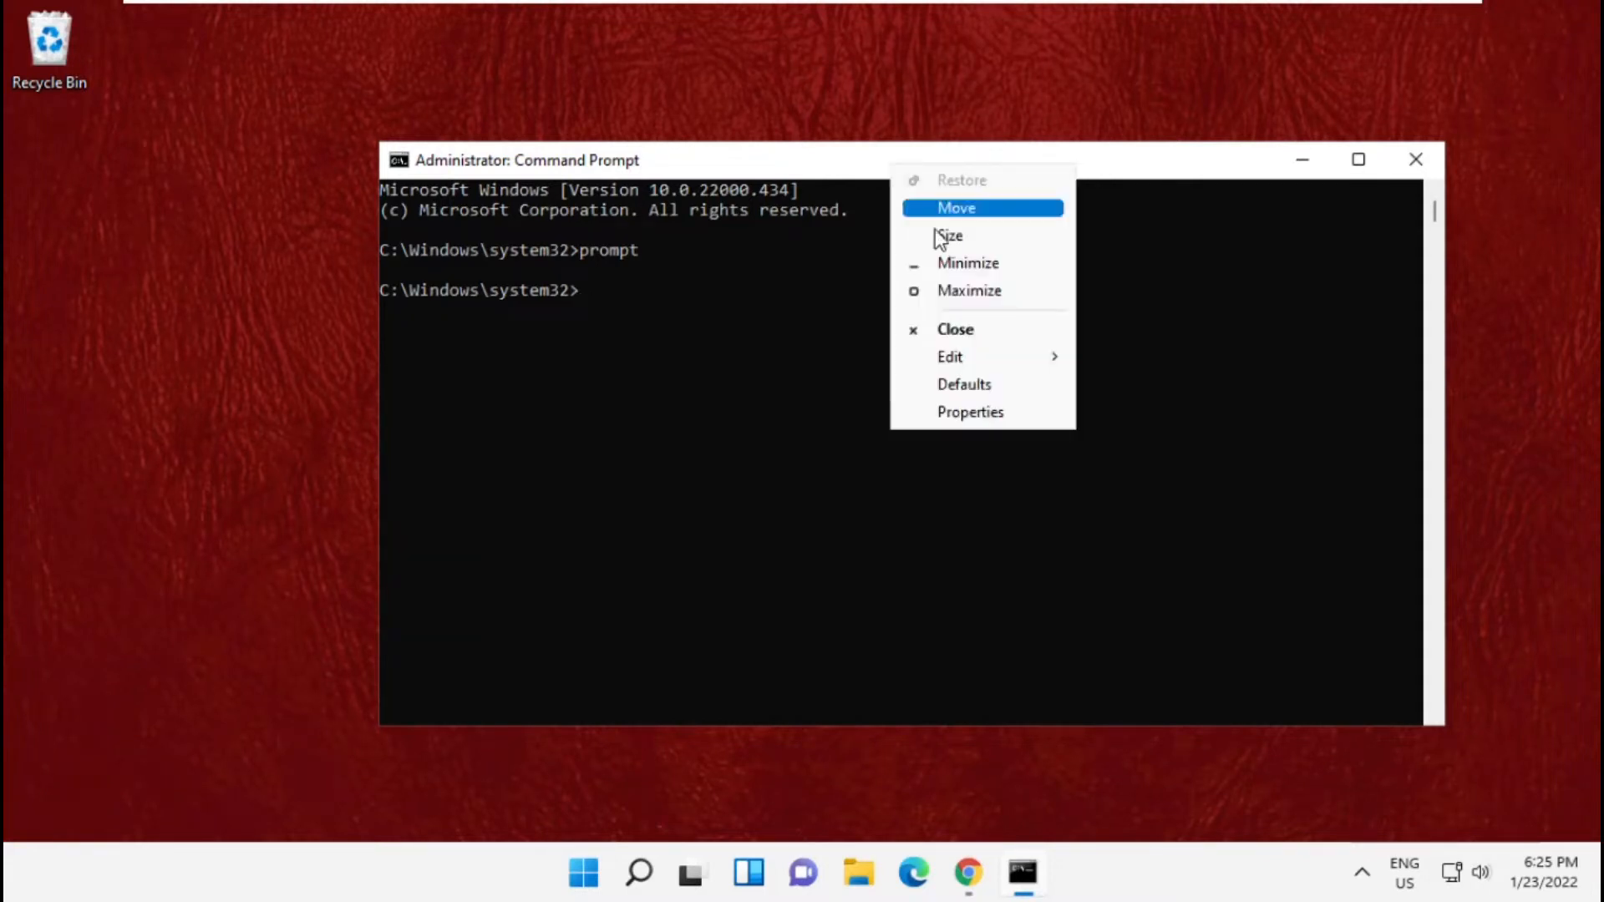
left_click(949, 356)
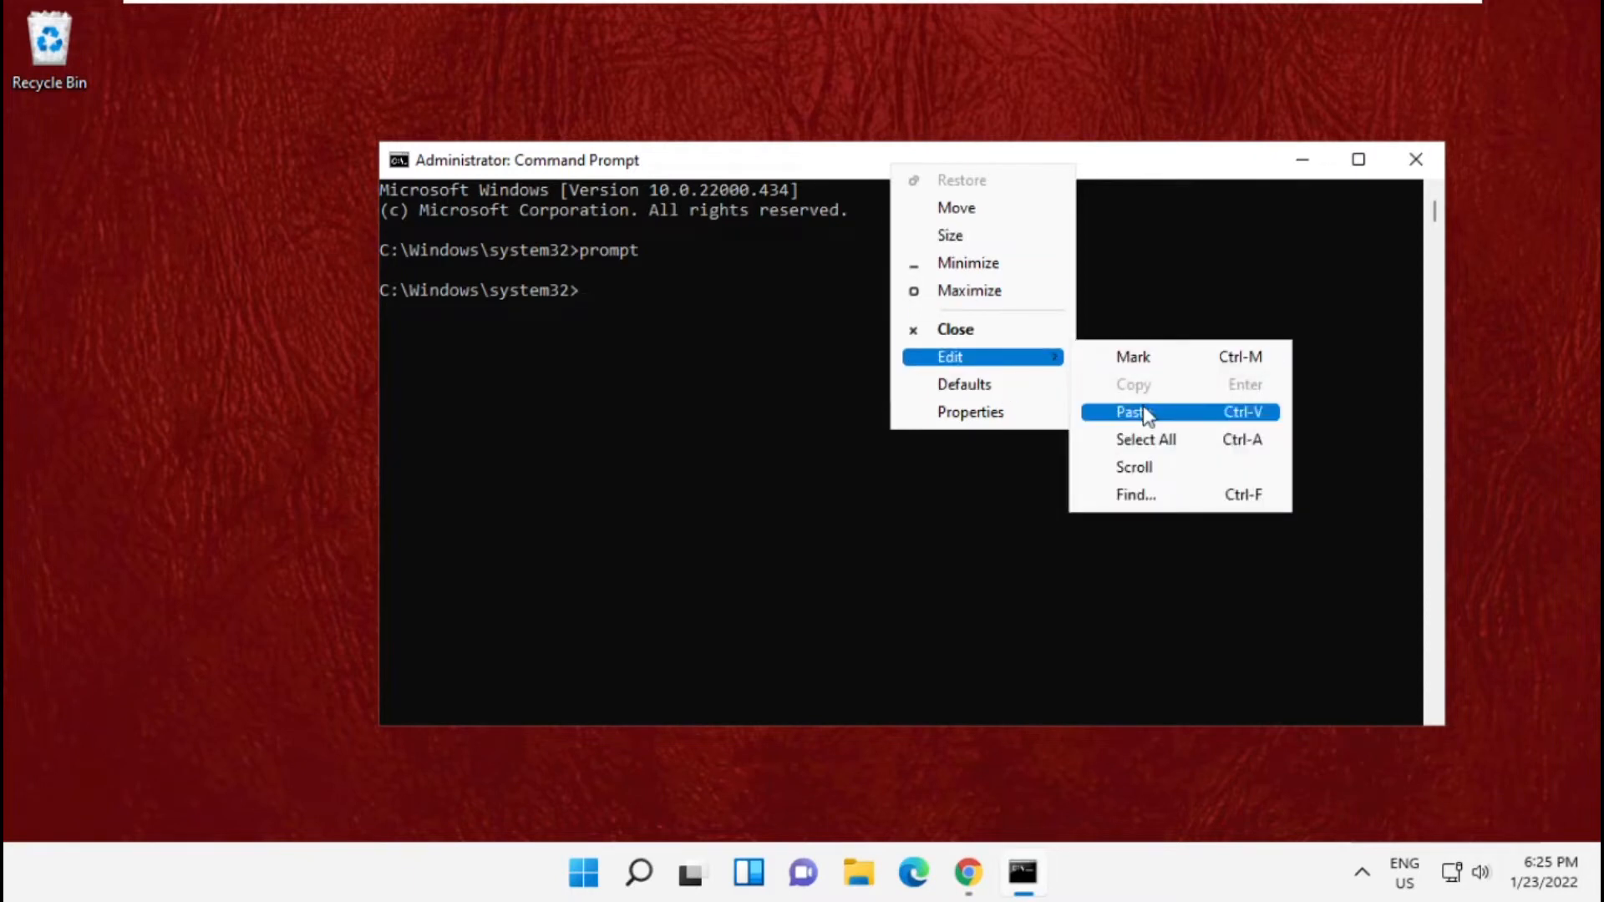
left_click(1131, 411)
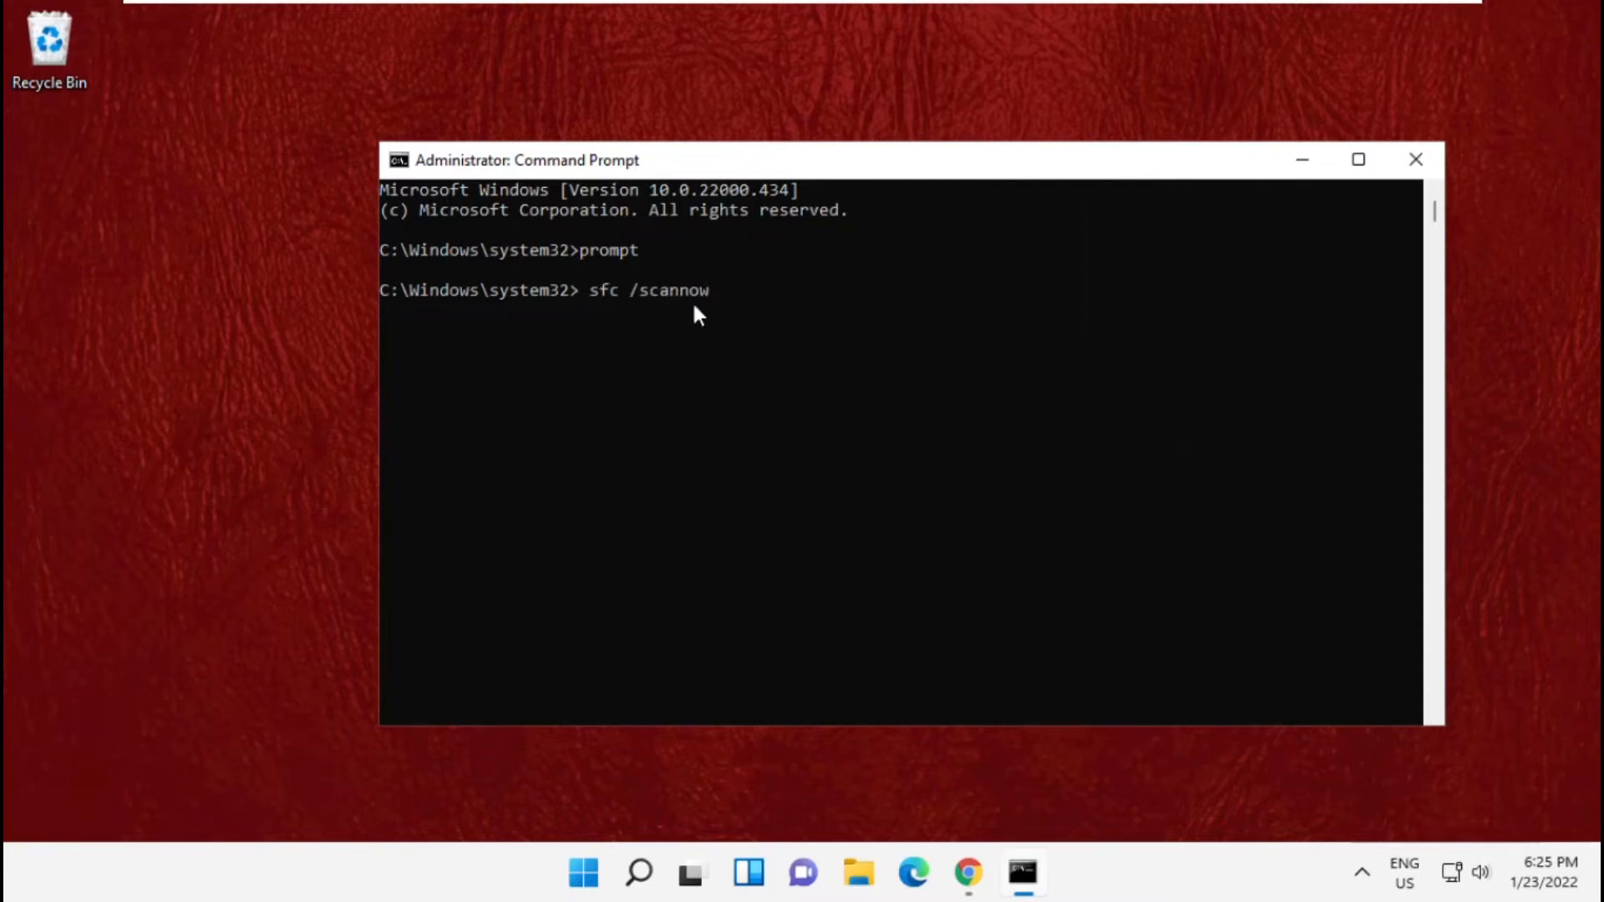
key("enter")
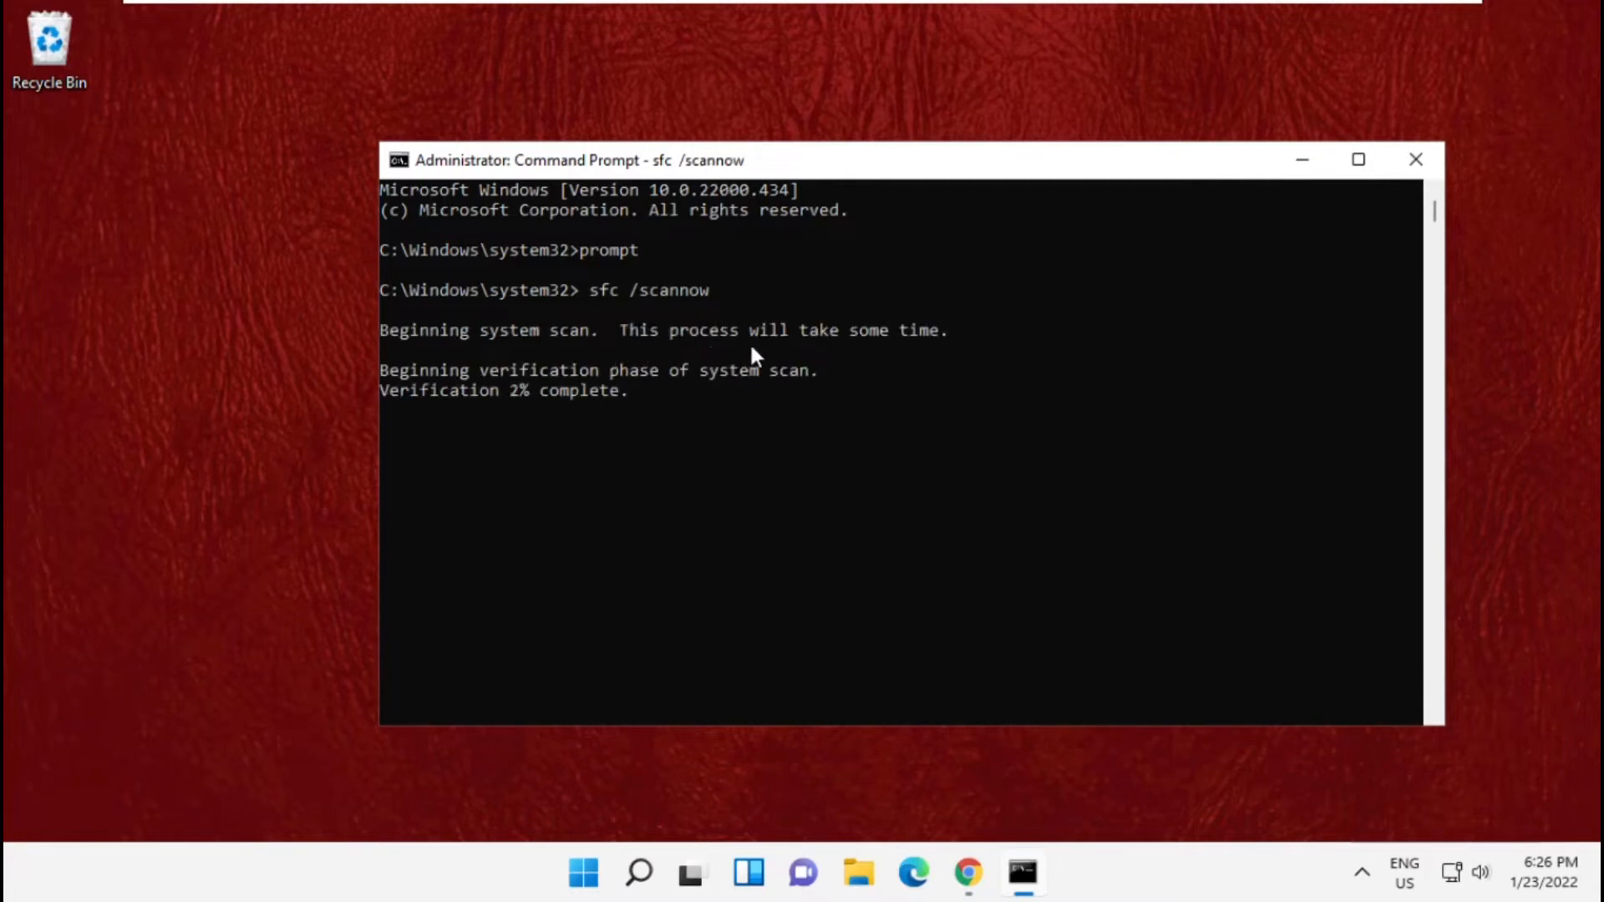
mouse_move(983, 341)
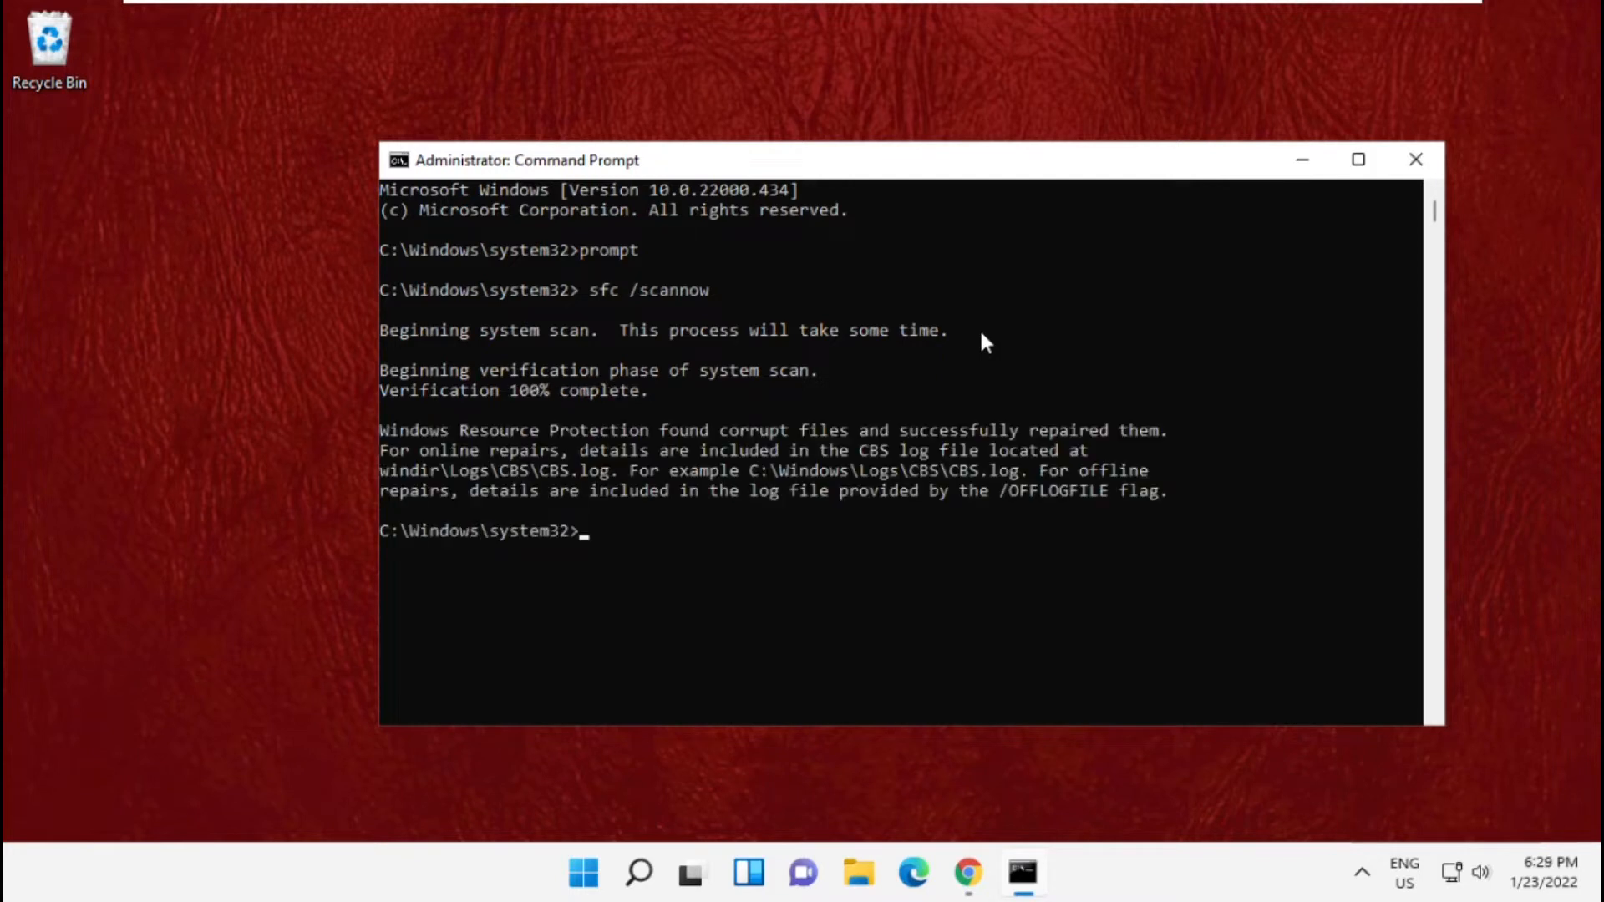
mouse_move(890, 392)
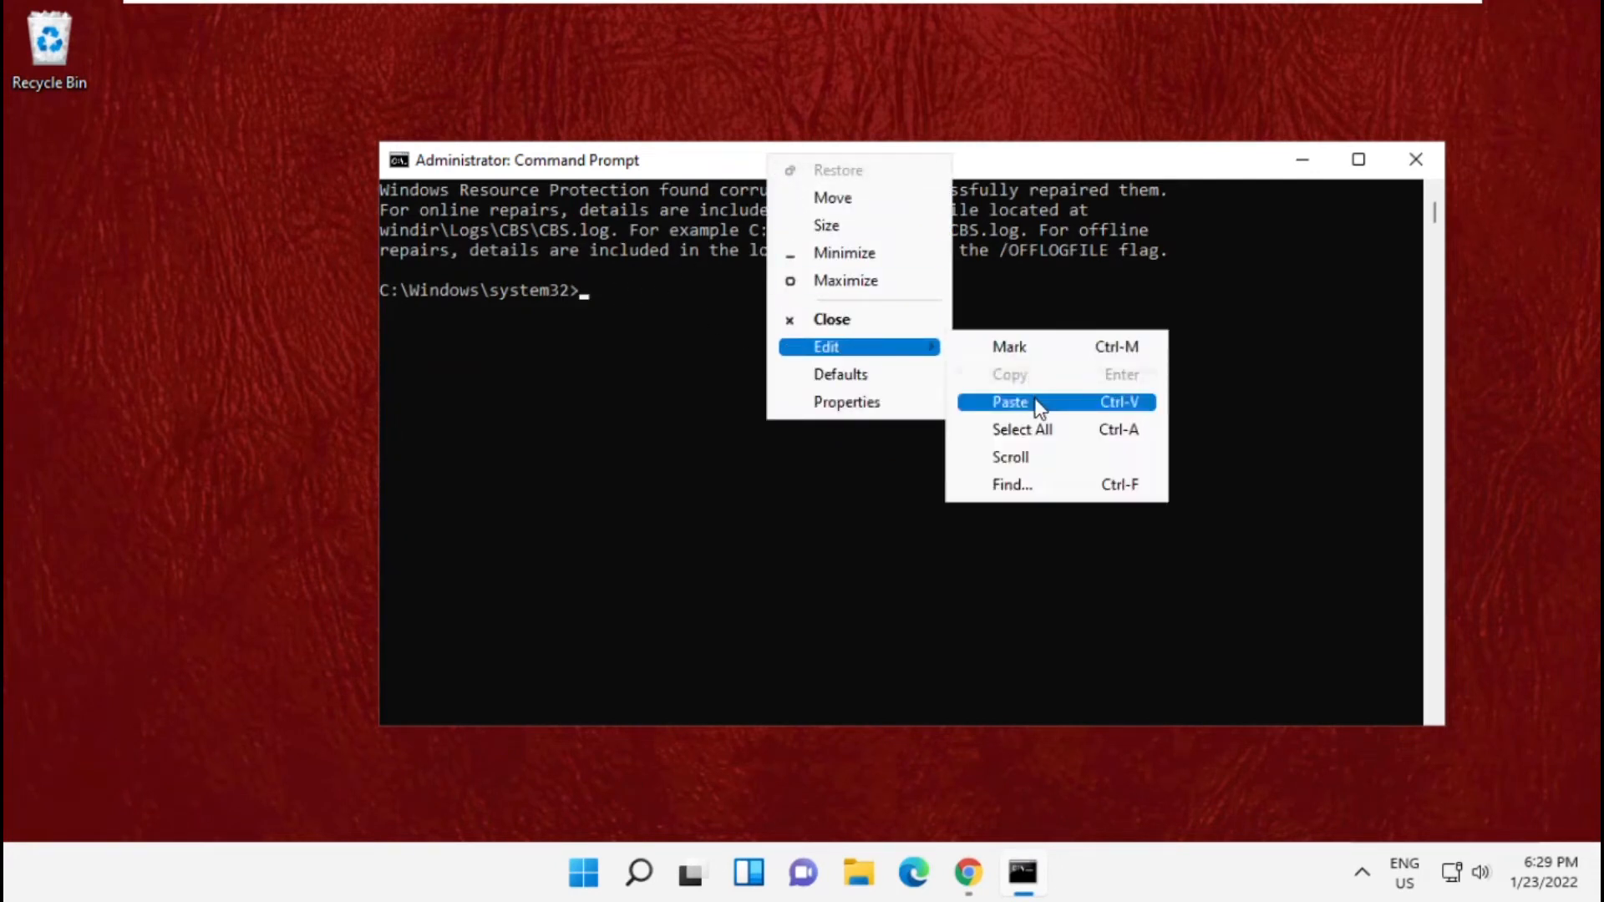
Paste the 'sfc /scanfile' and 'sfc /verifyfile' commands for c:\windows\system32\ieframe.dll.
left_click(1008, 401)
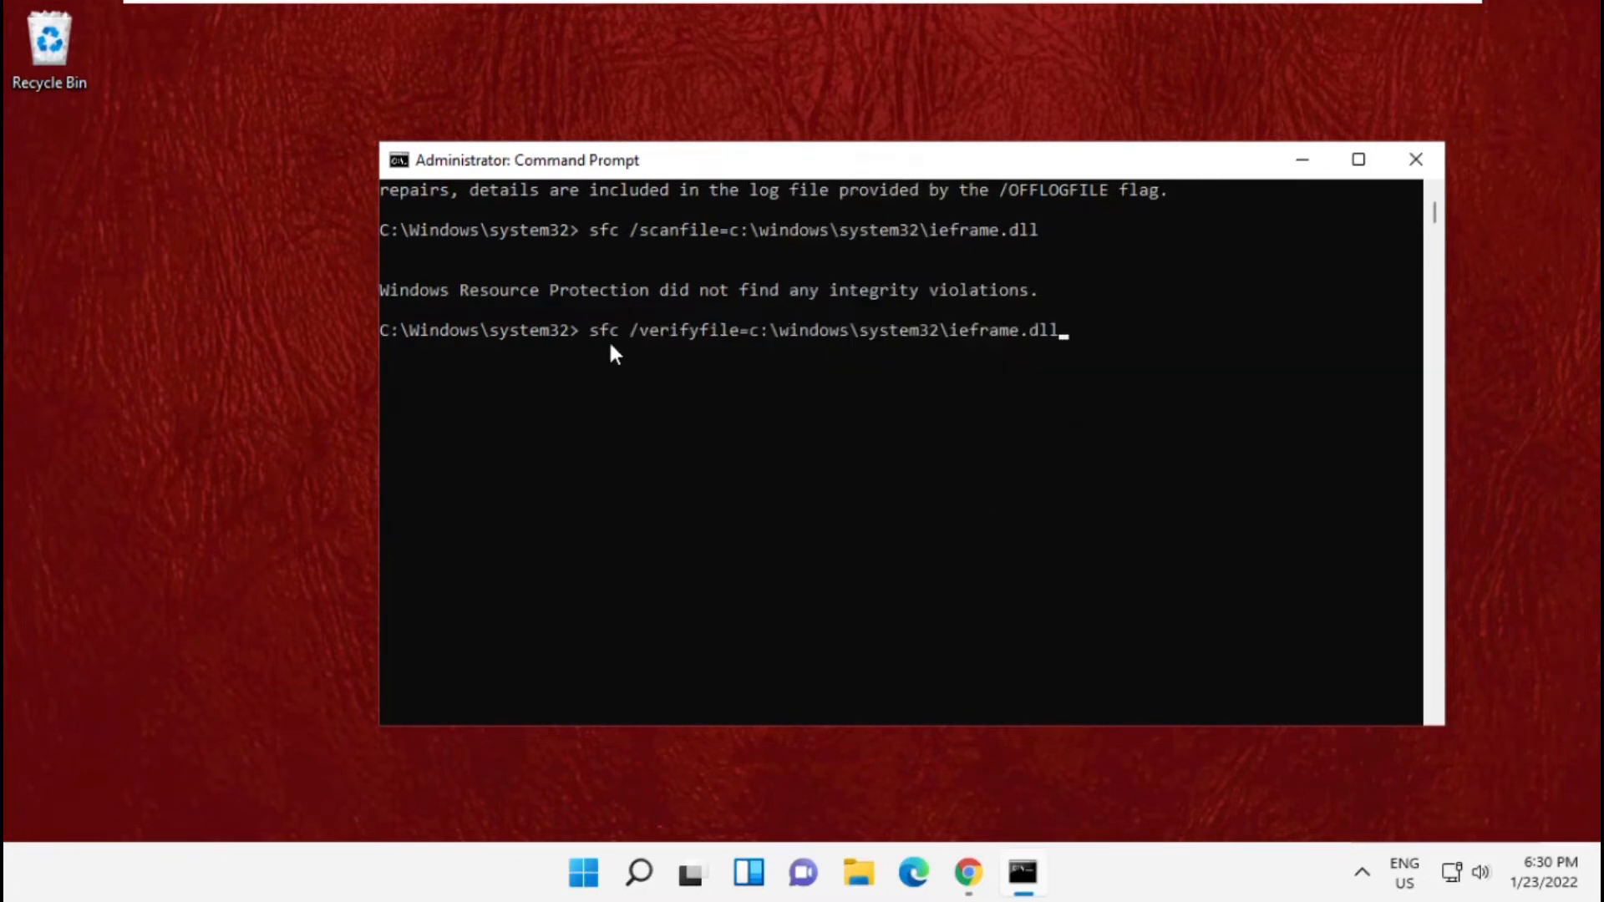
mouse_move(988, 350)
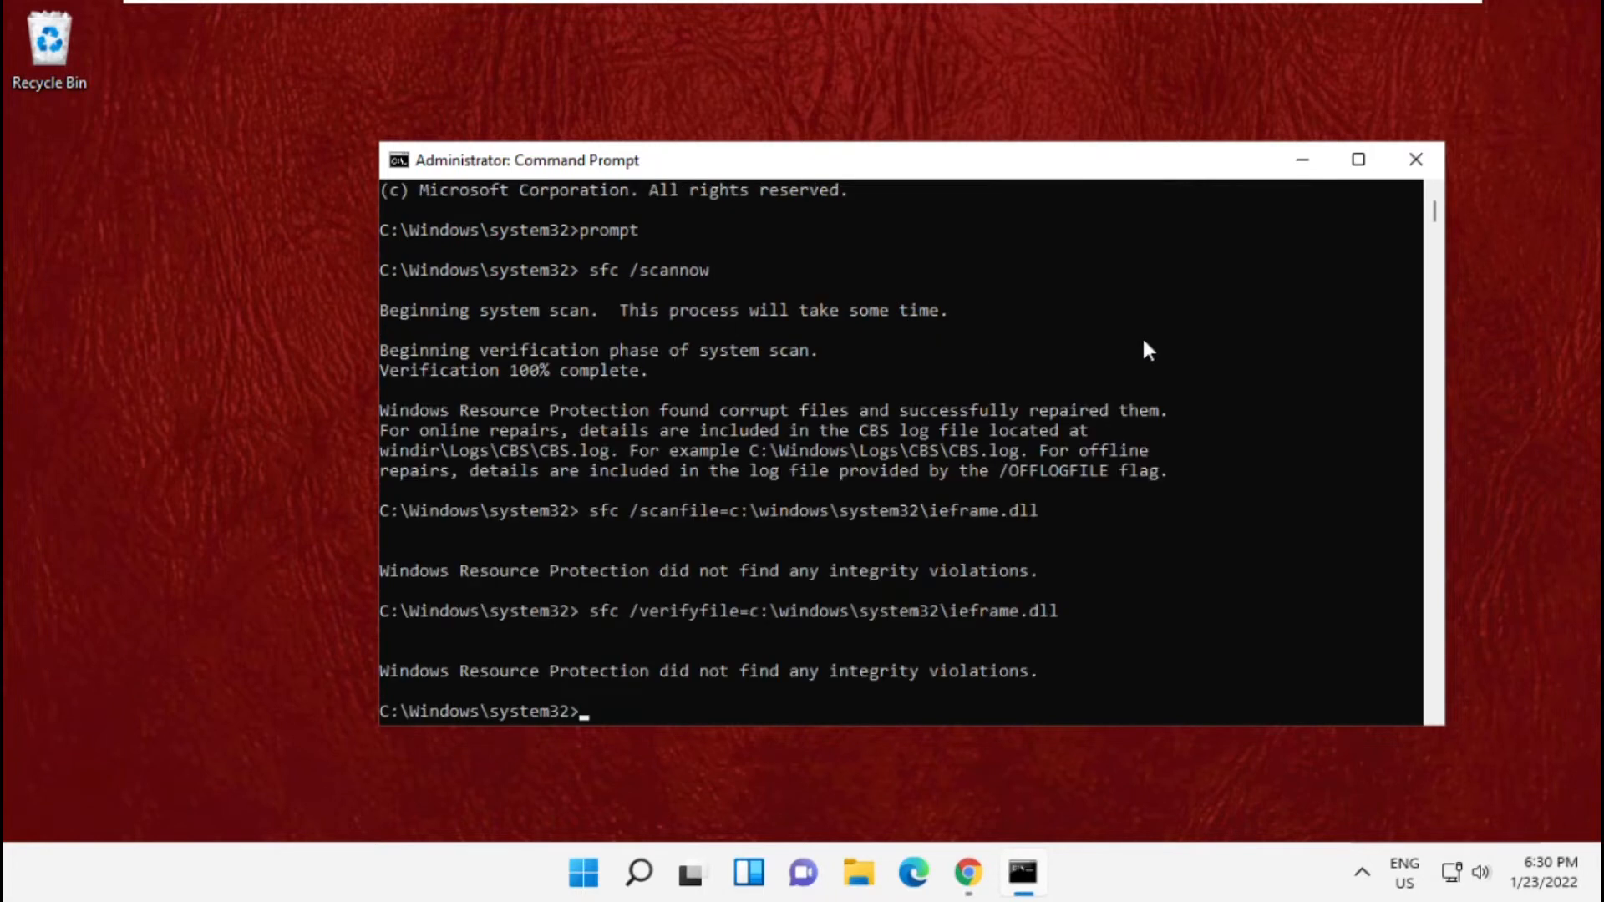
mouse_move(743, 685)
type("assoc")
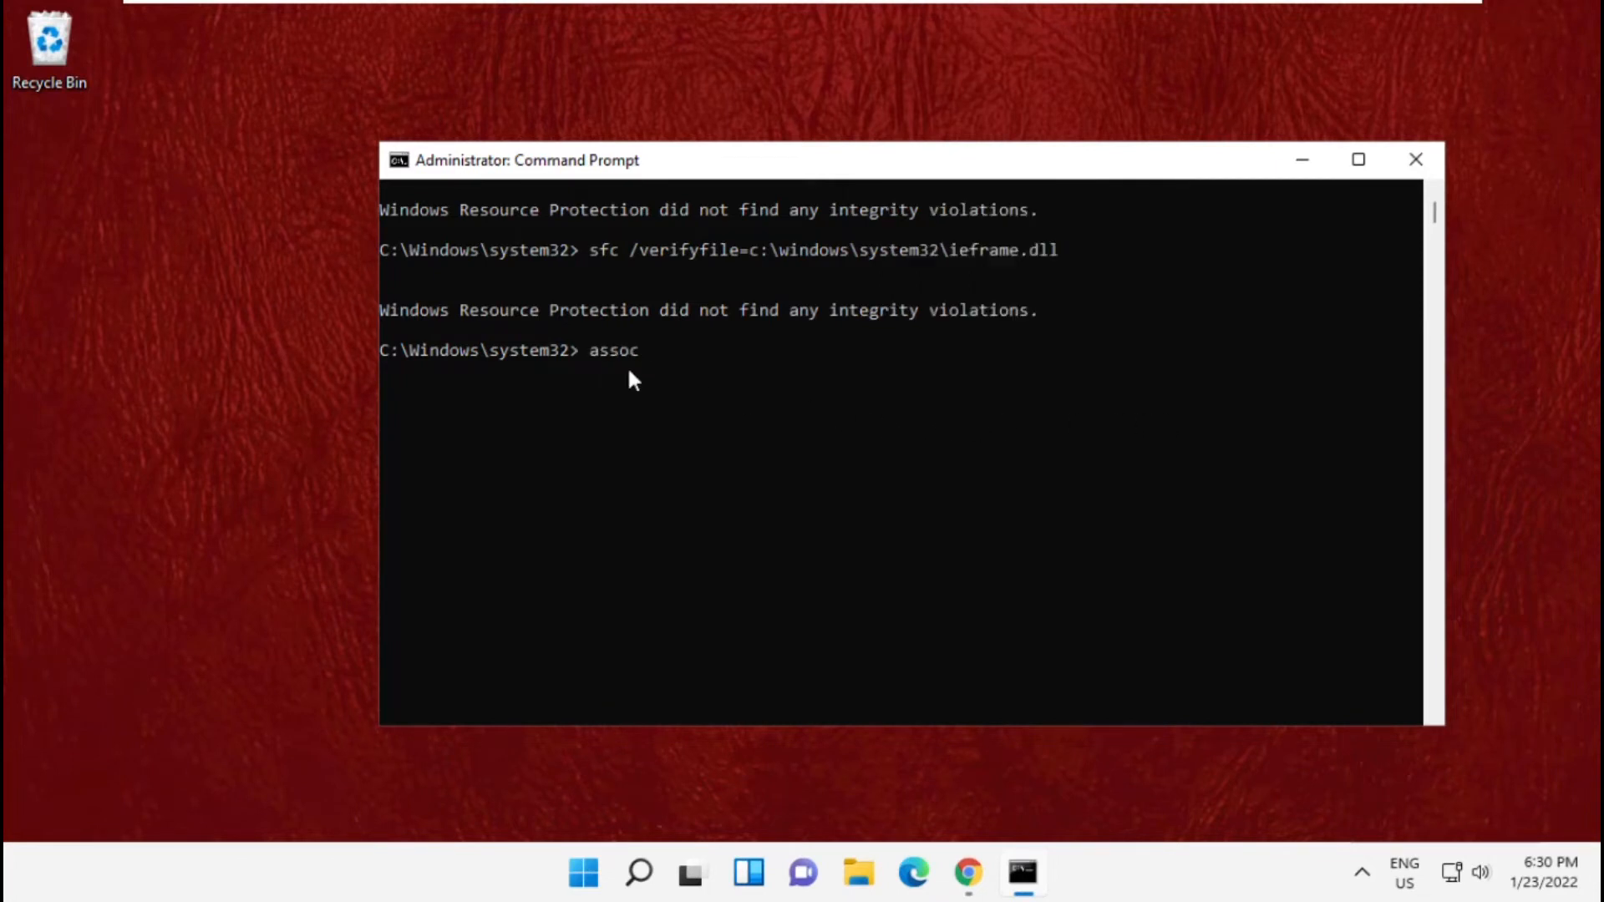
Run assoc, run chkdsk, then type 'exit' to leave Command Prompt.
key("Enter")
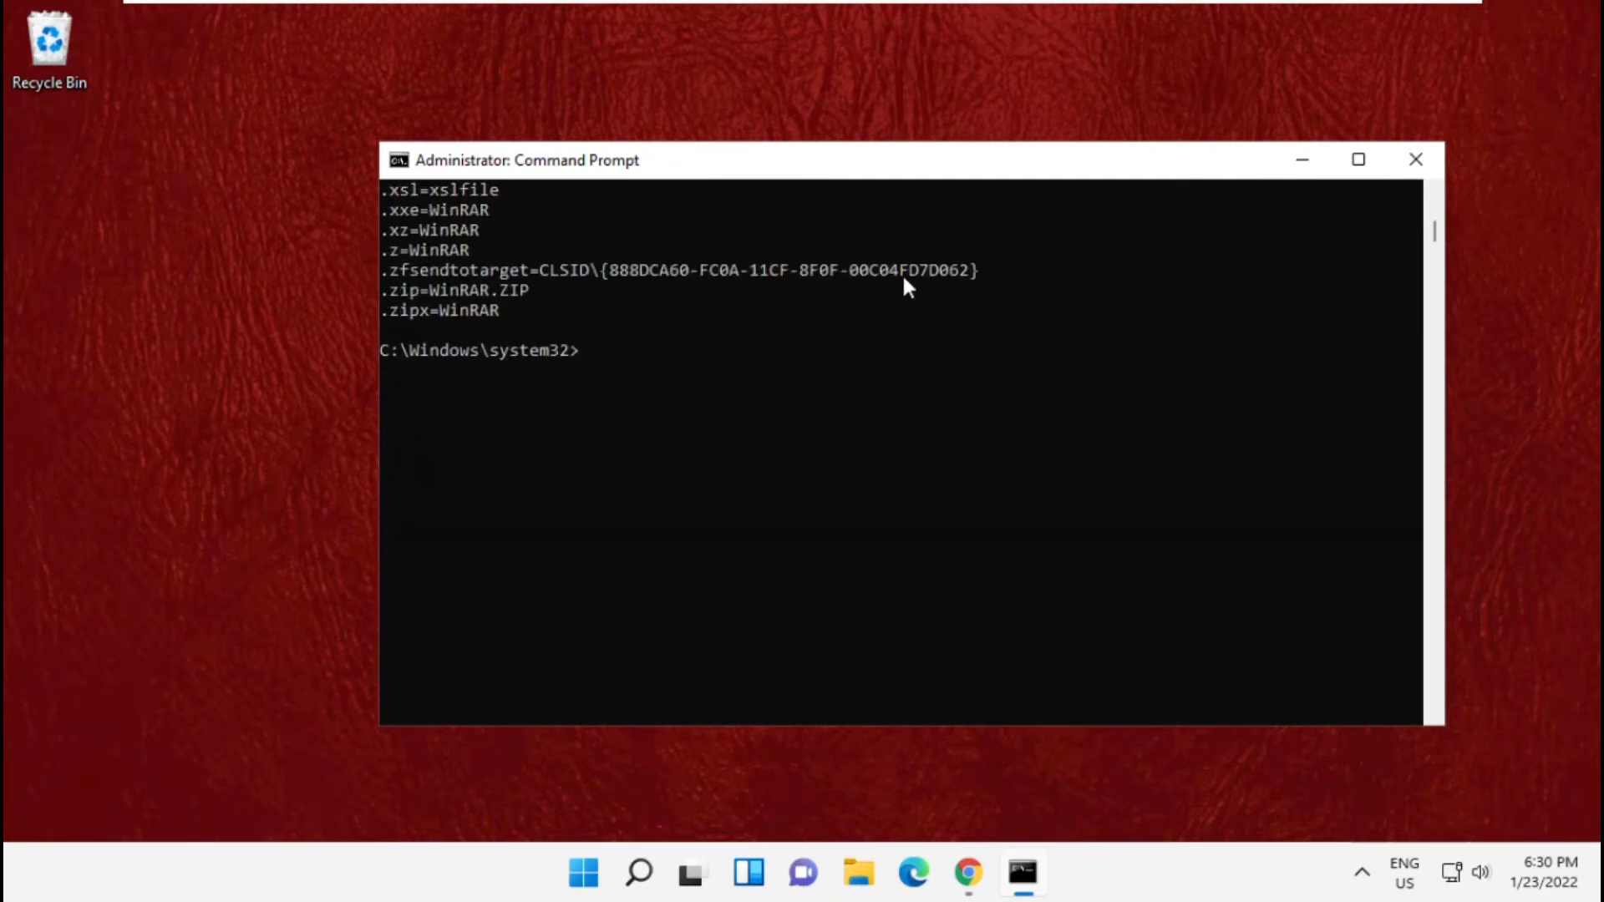
type("c")
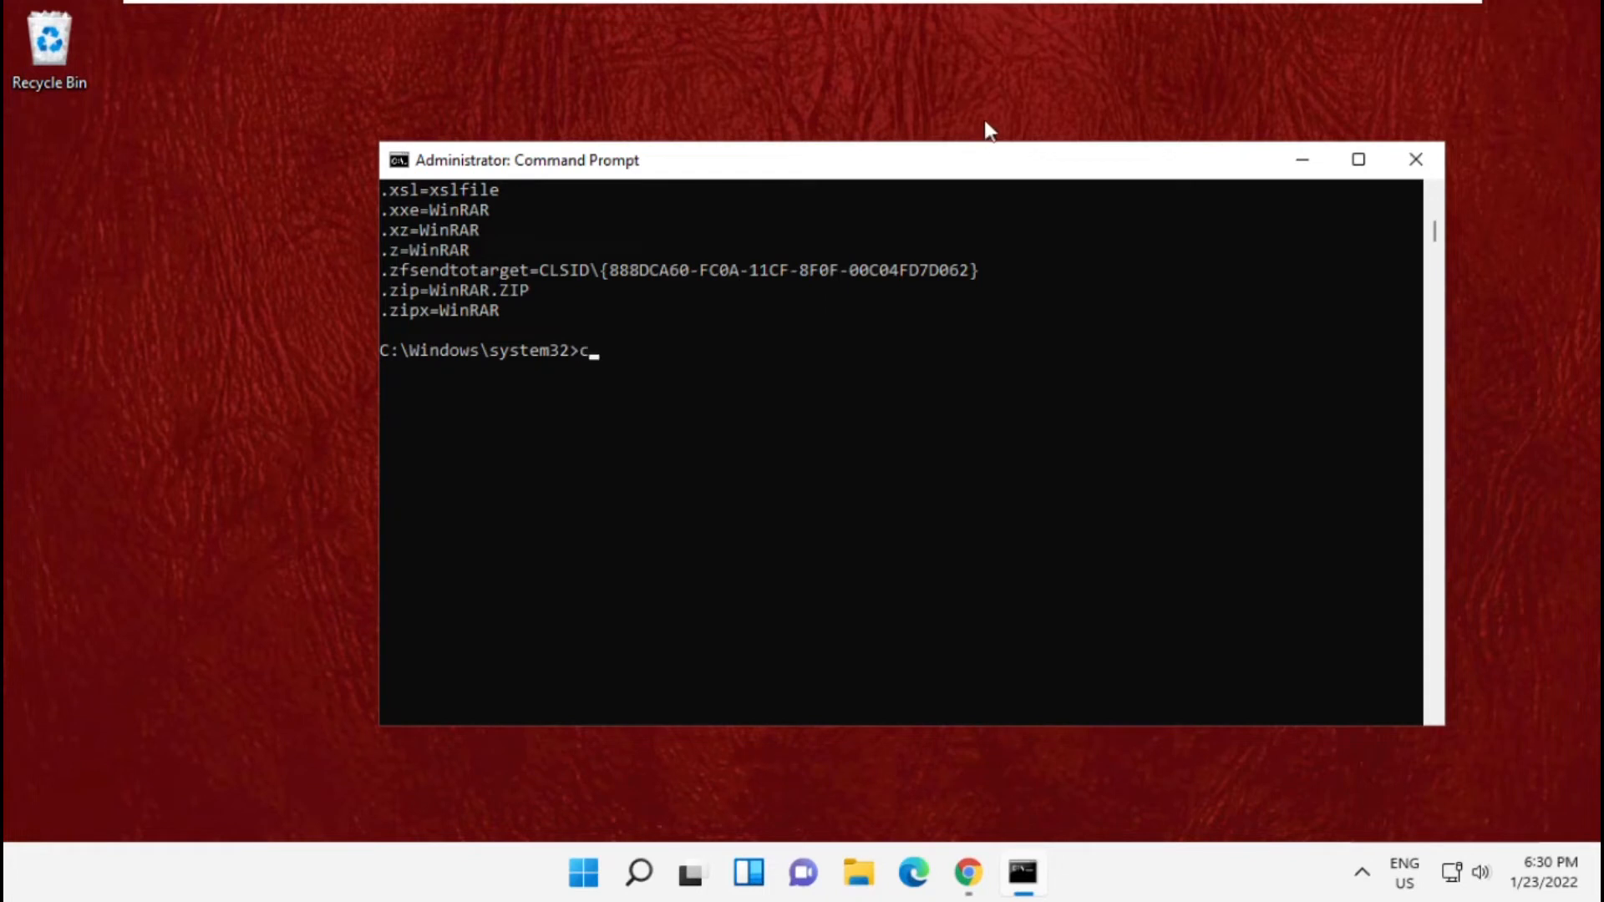
type("hkdsk")
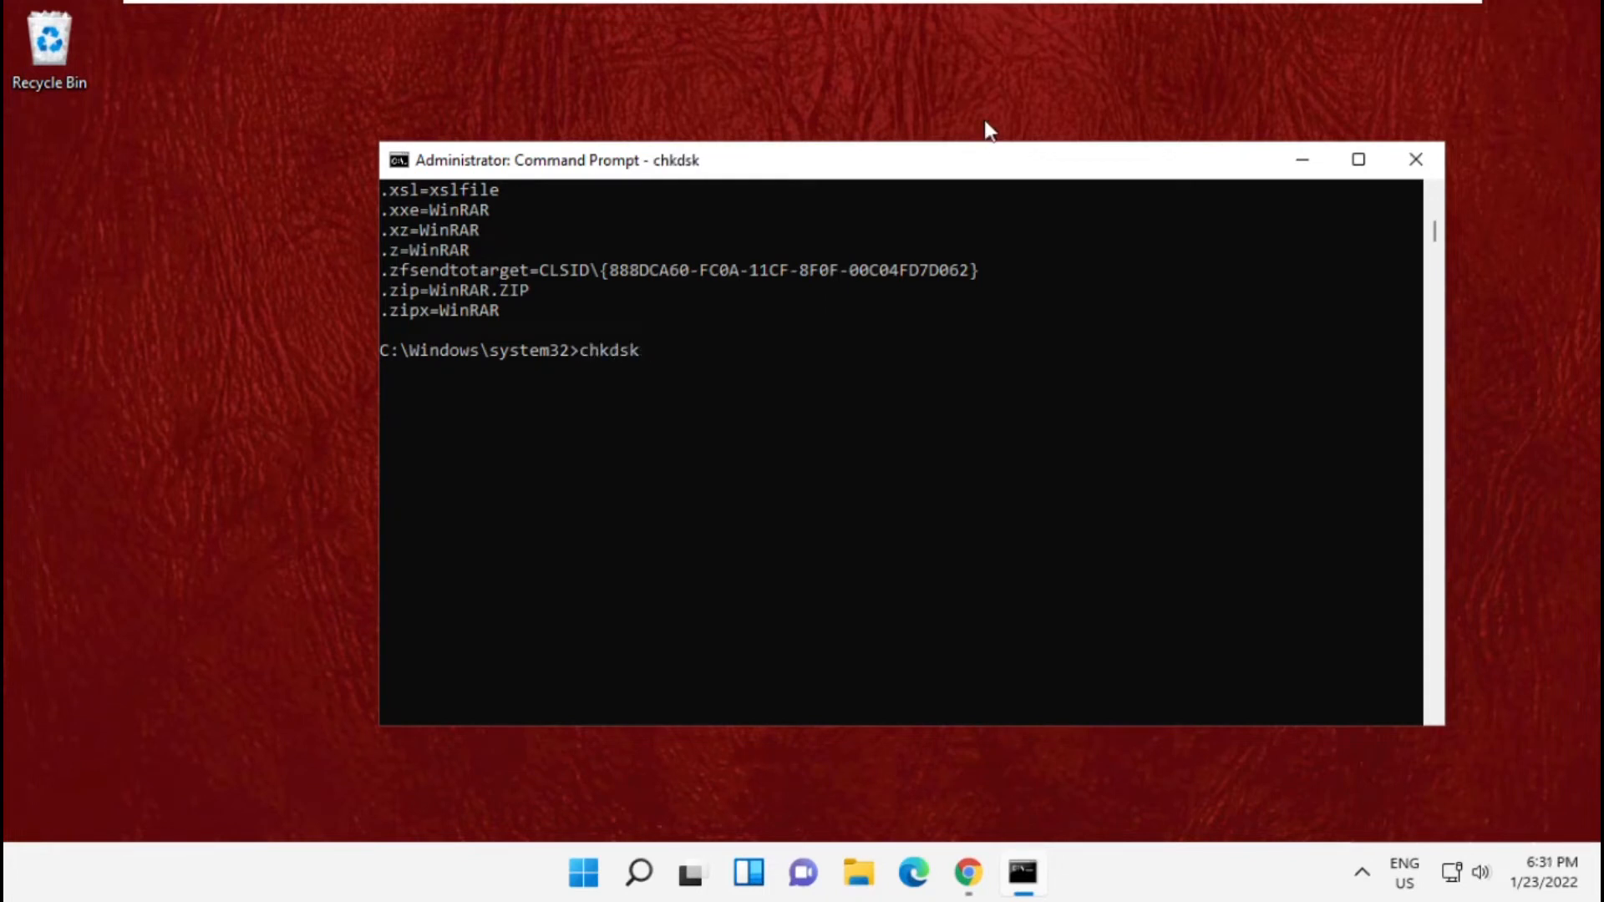
key("enter")
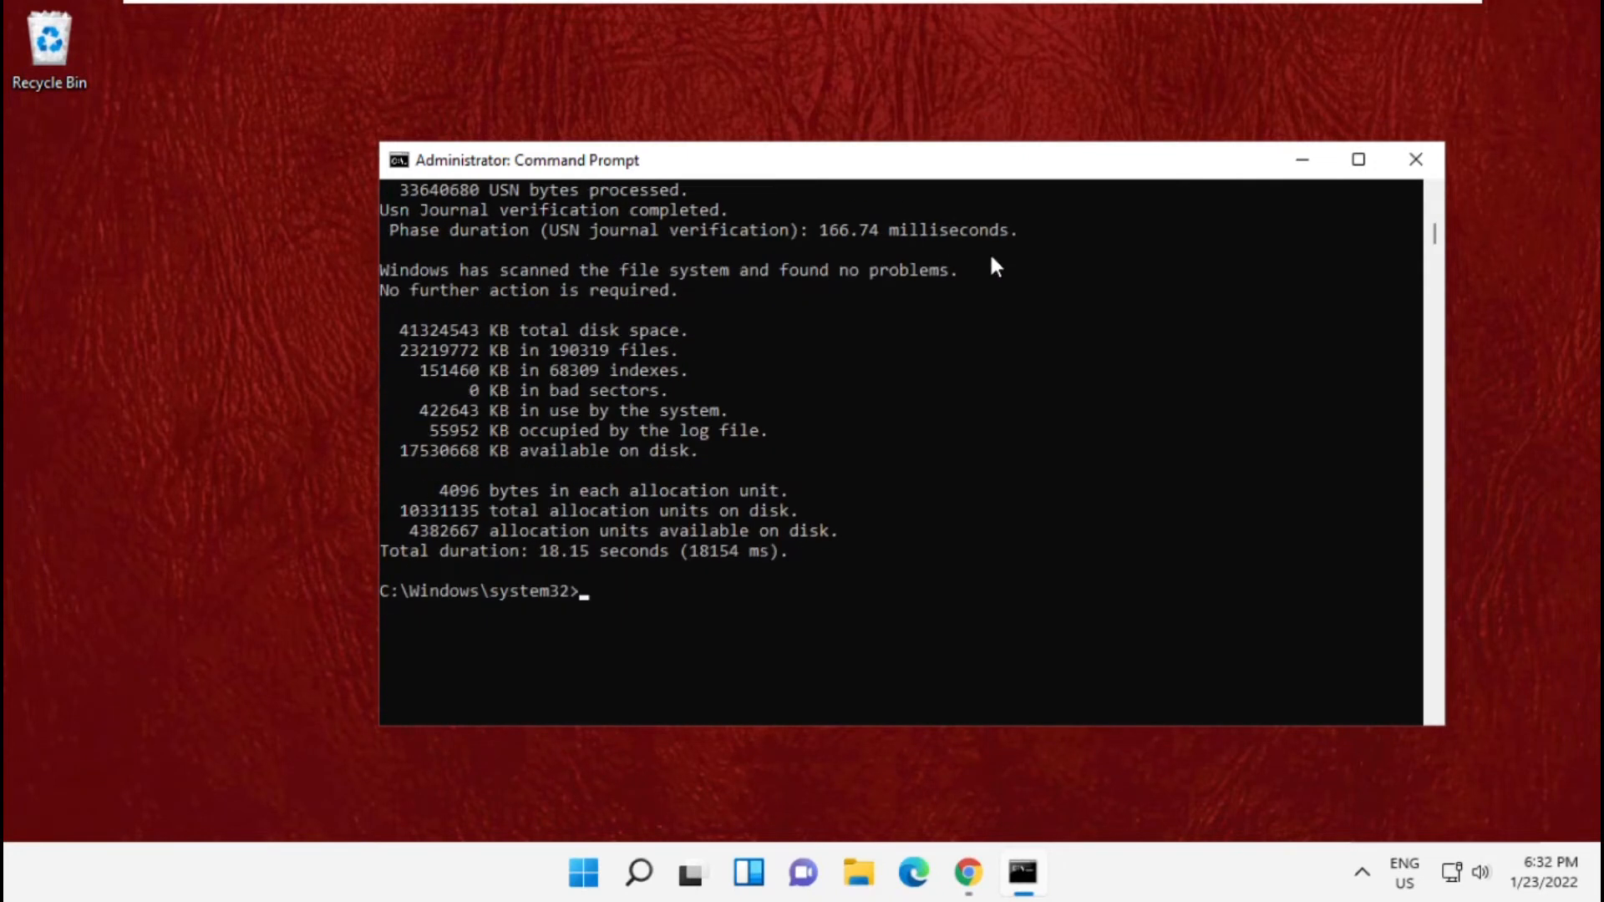
type("e")
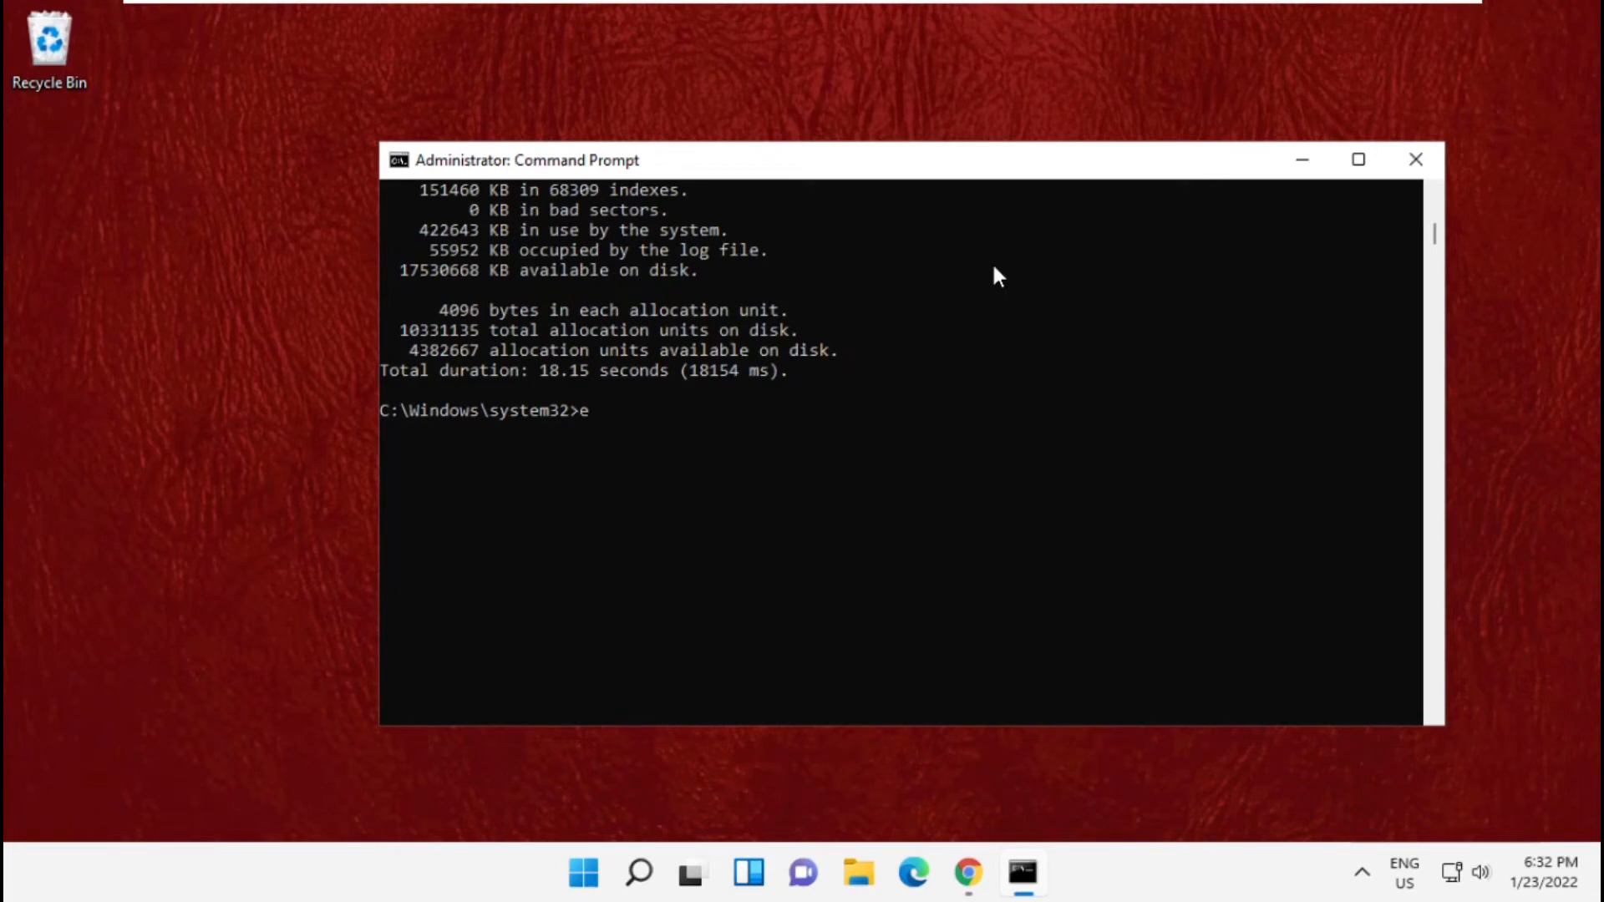
type("xit")
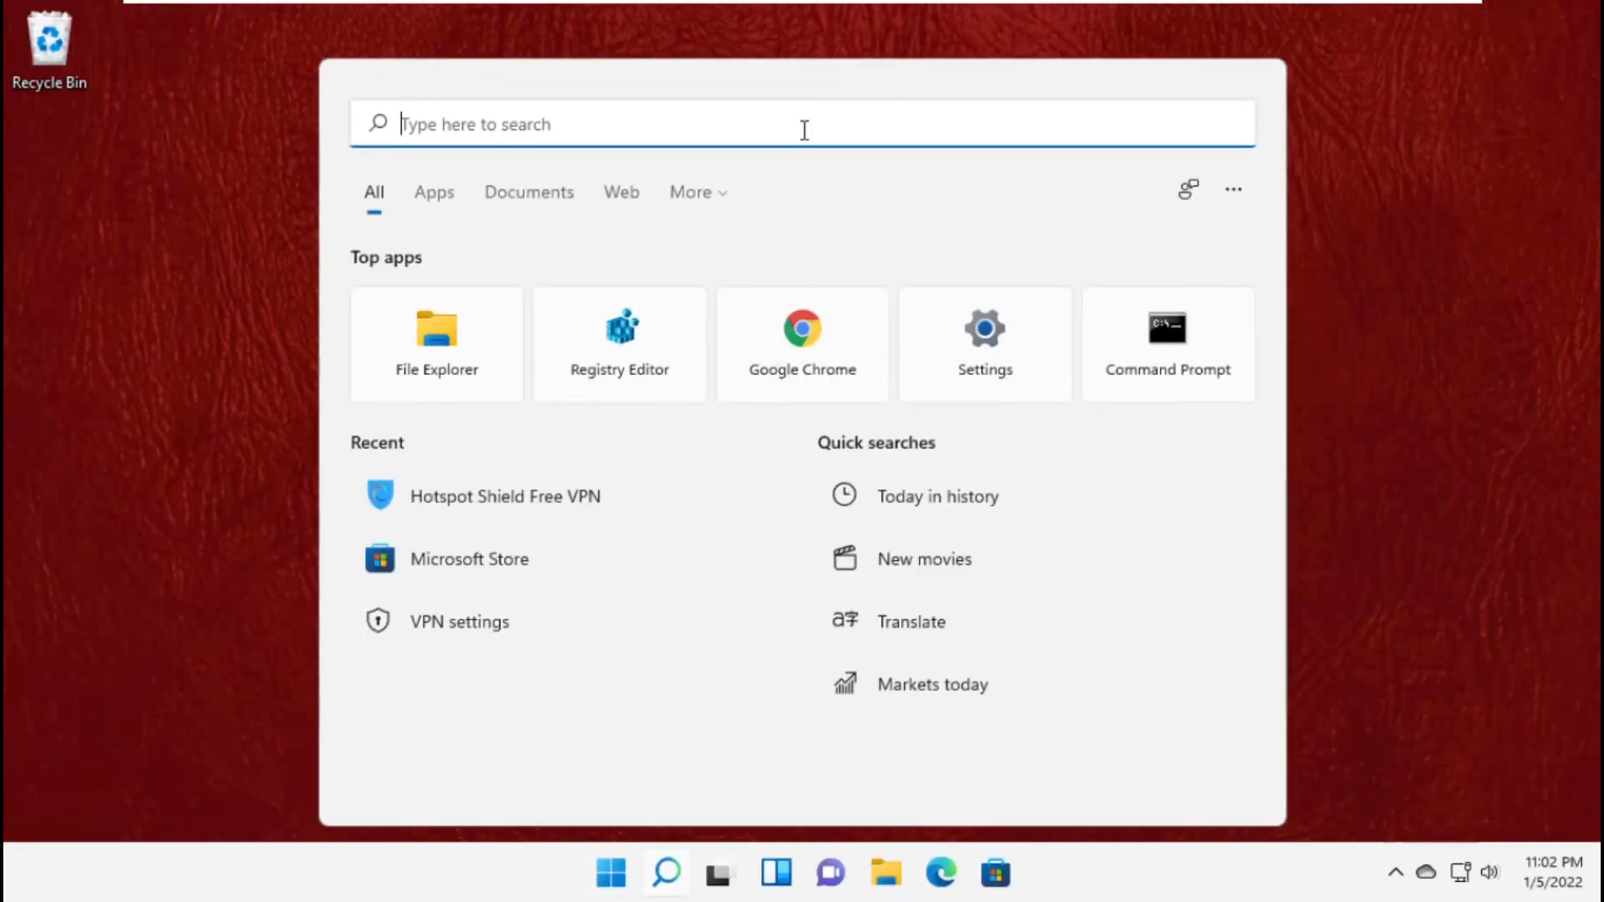
Launch Device Manager from search, recentre its window, and expand Network adapters.
type("Device manager")
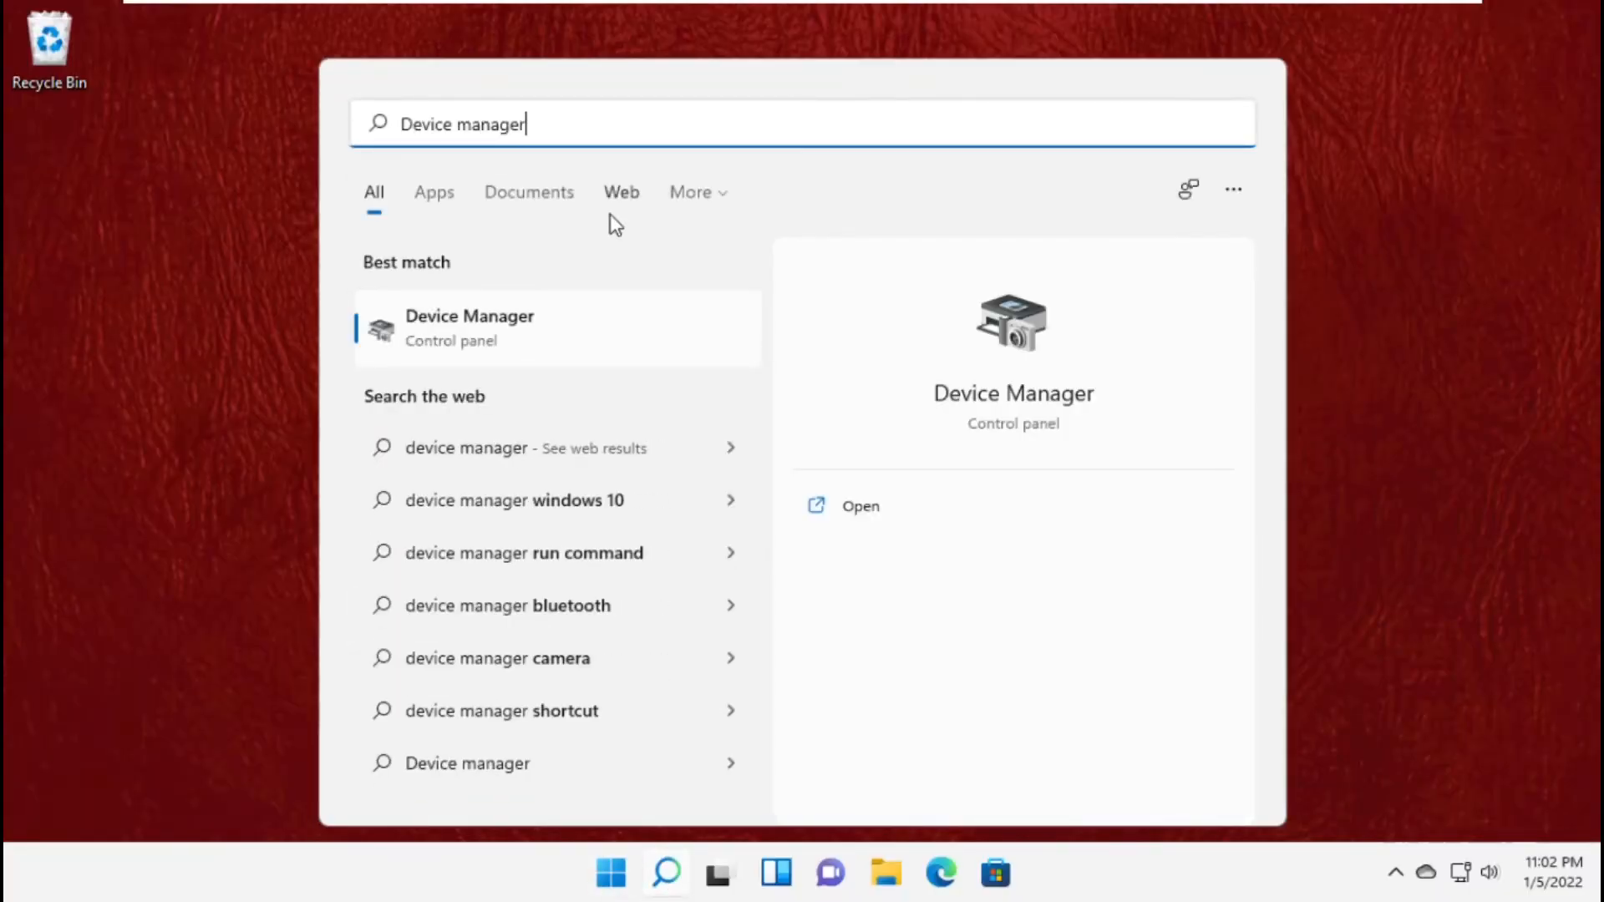
left_click(469, 328)
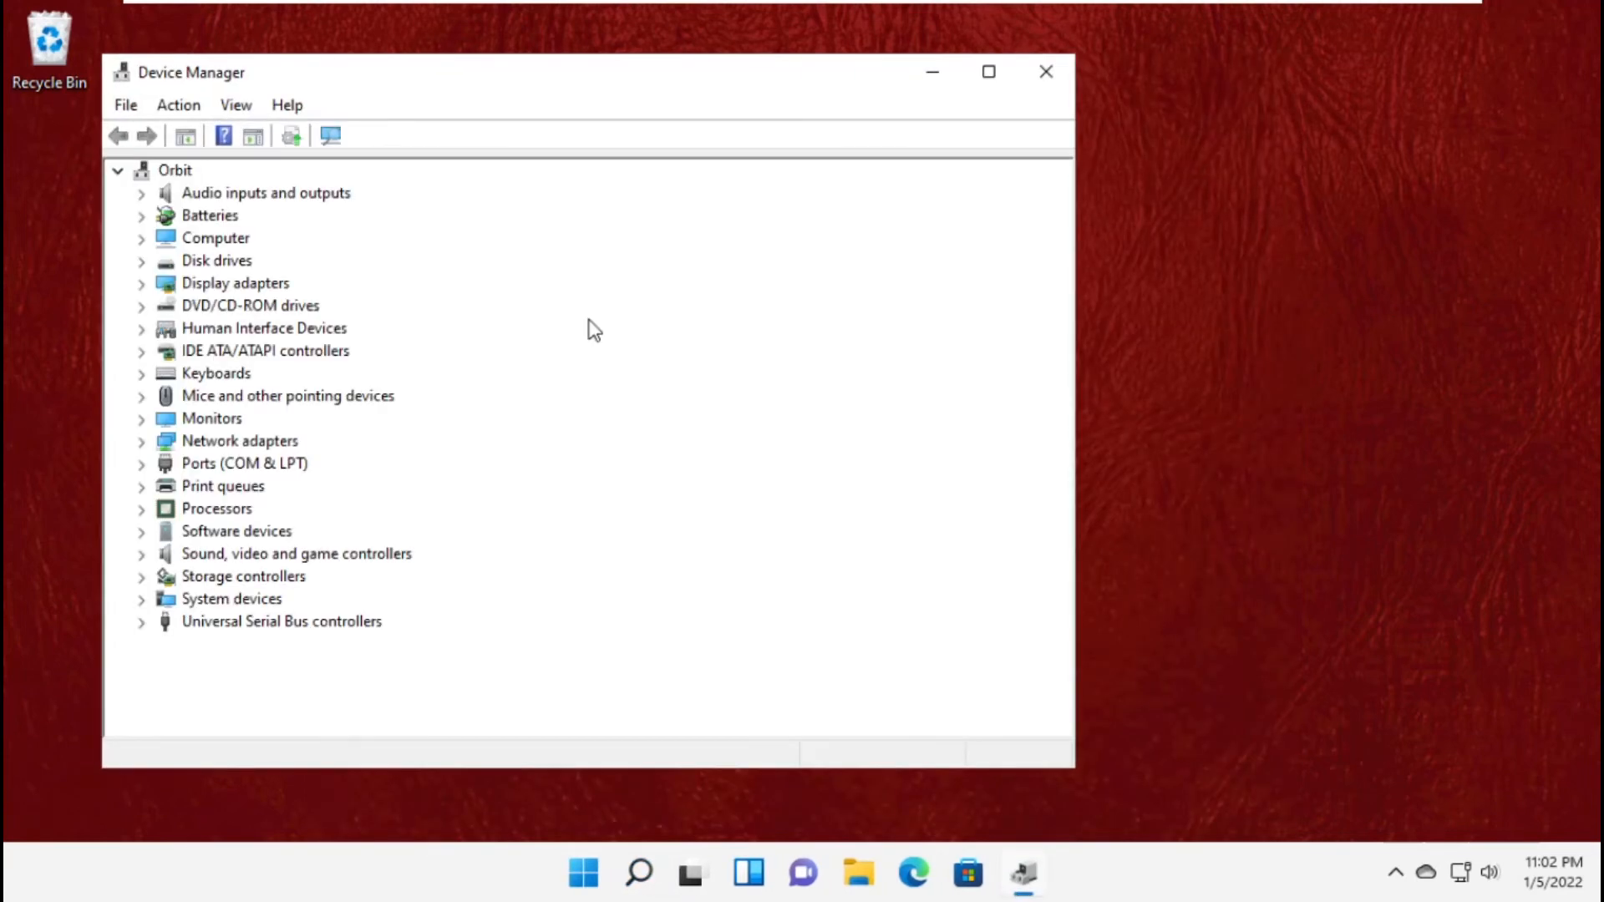
left_click_drag(593, 71, 803, 92)
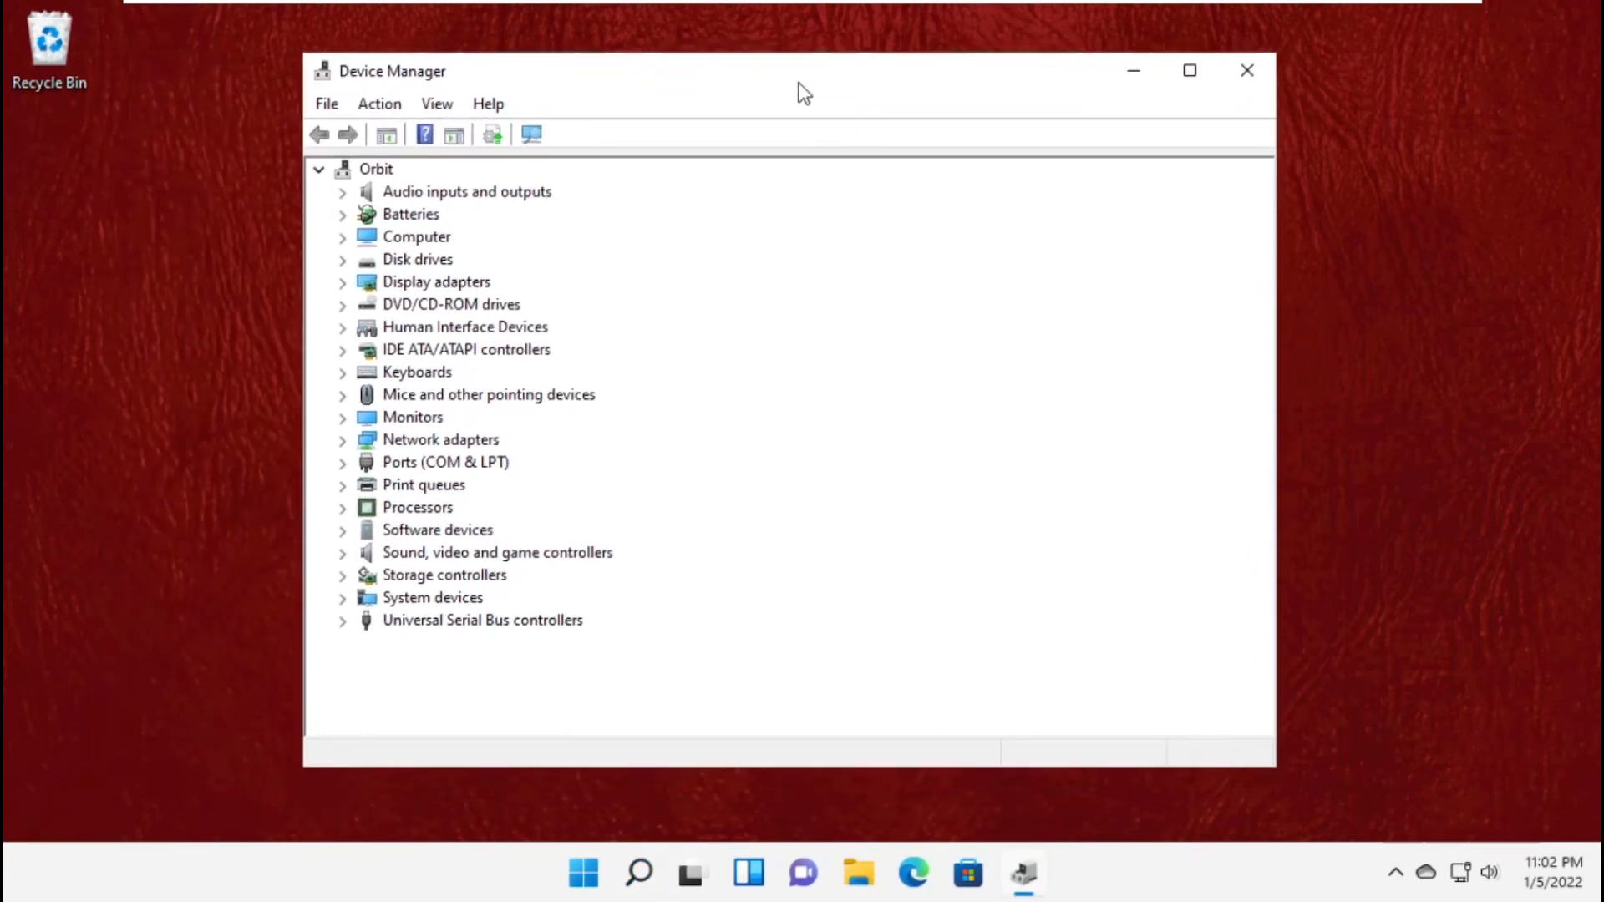
left_click(440, 439)
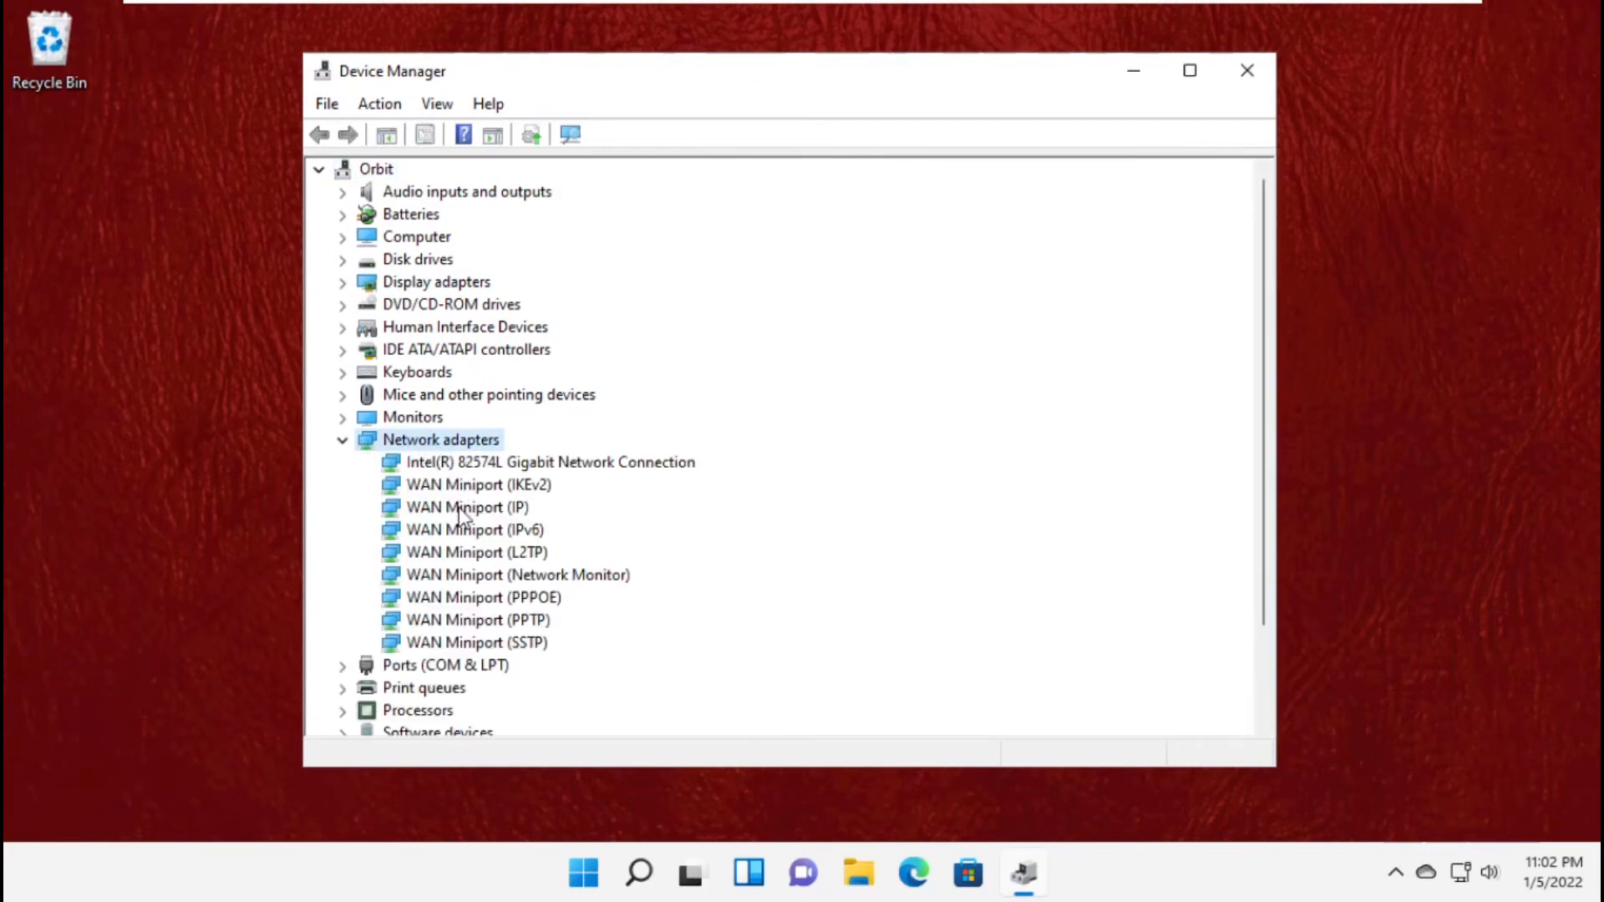
Uninstall the WAN Miniport (IKEv2) and WAN Miniport (IPv6) adapters.
right_click(478, 484)
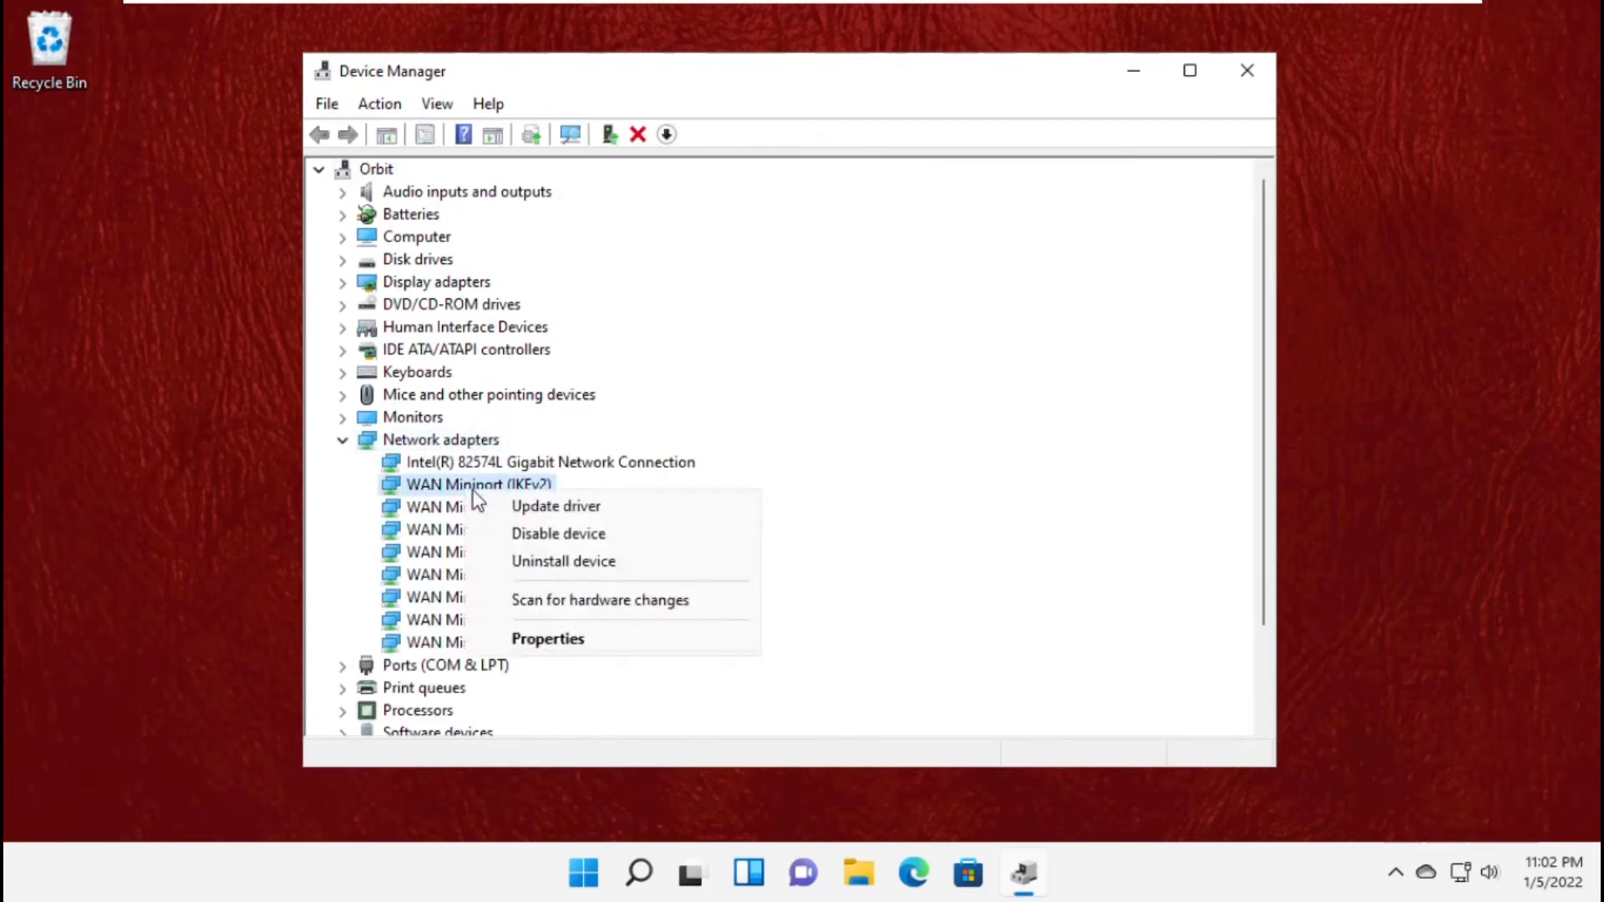
left_click(563, 561)
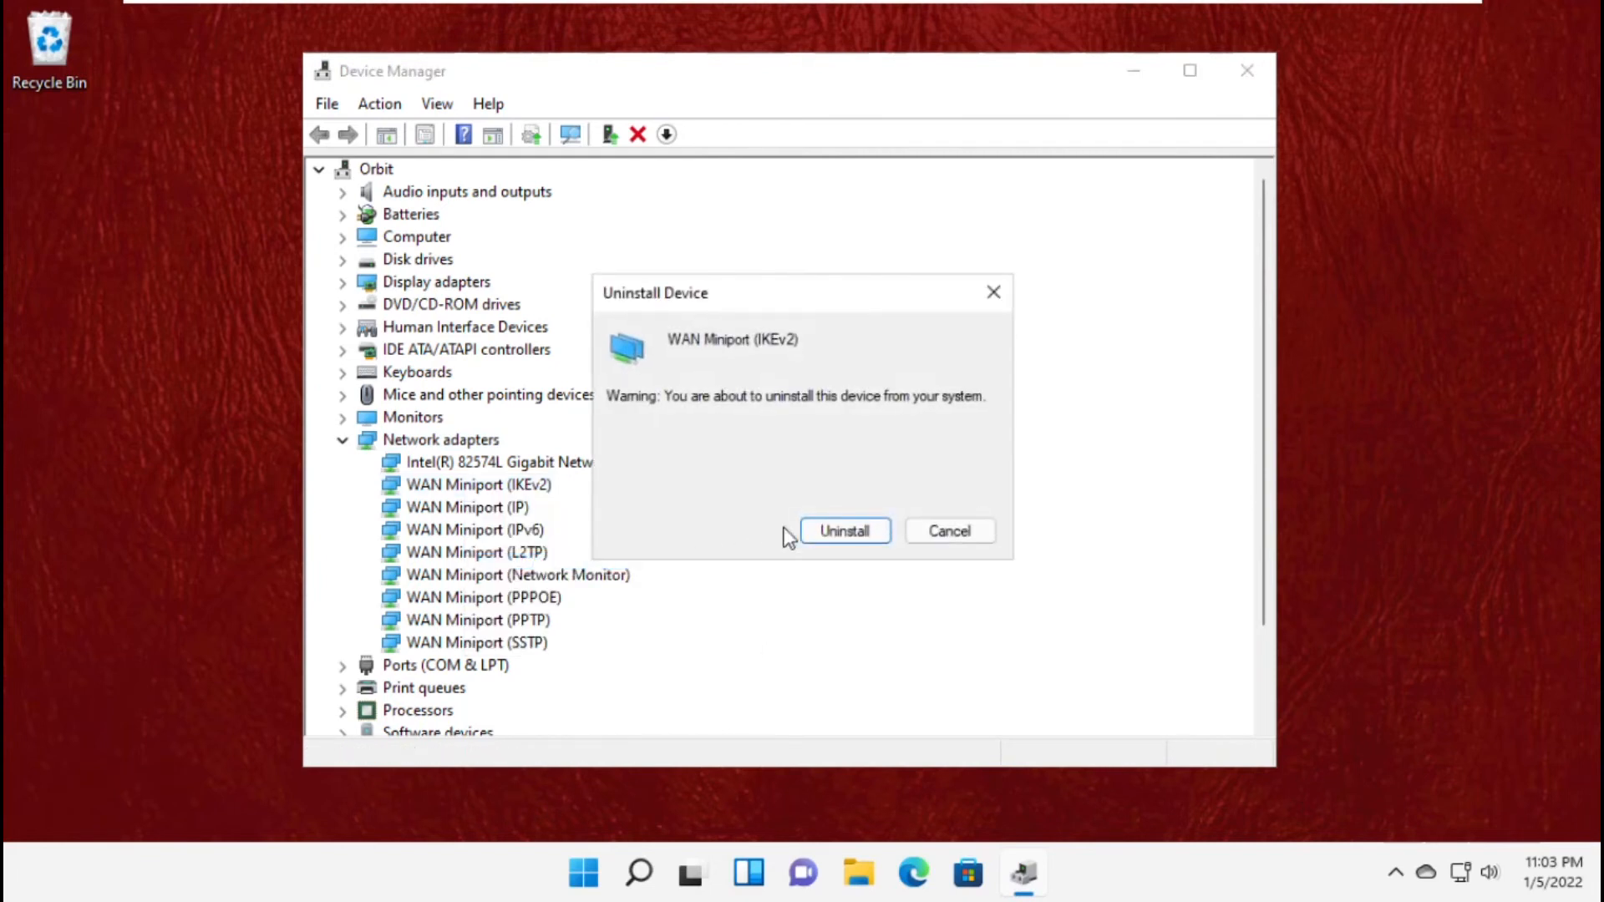
left_click(843, 530)
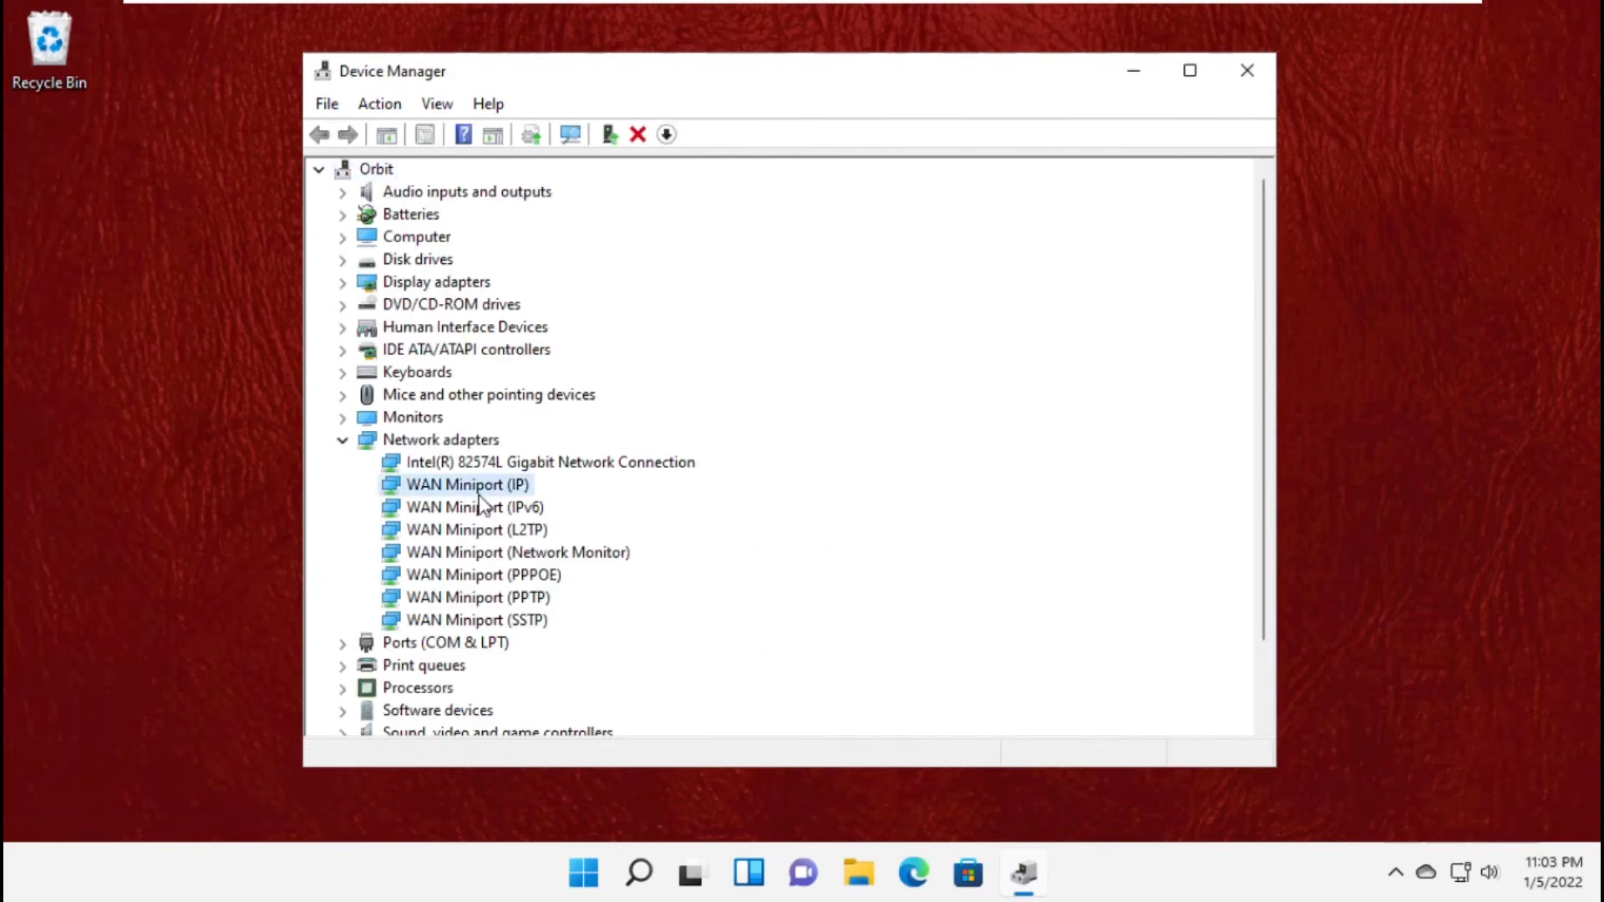
right_click(468, 484)
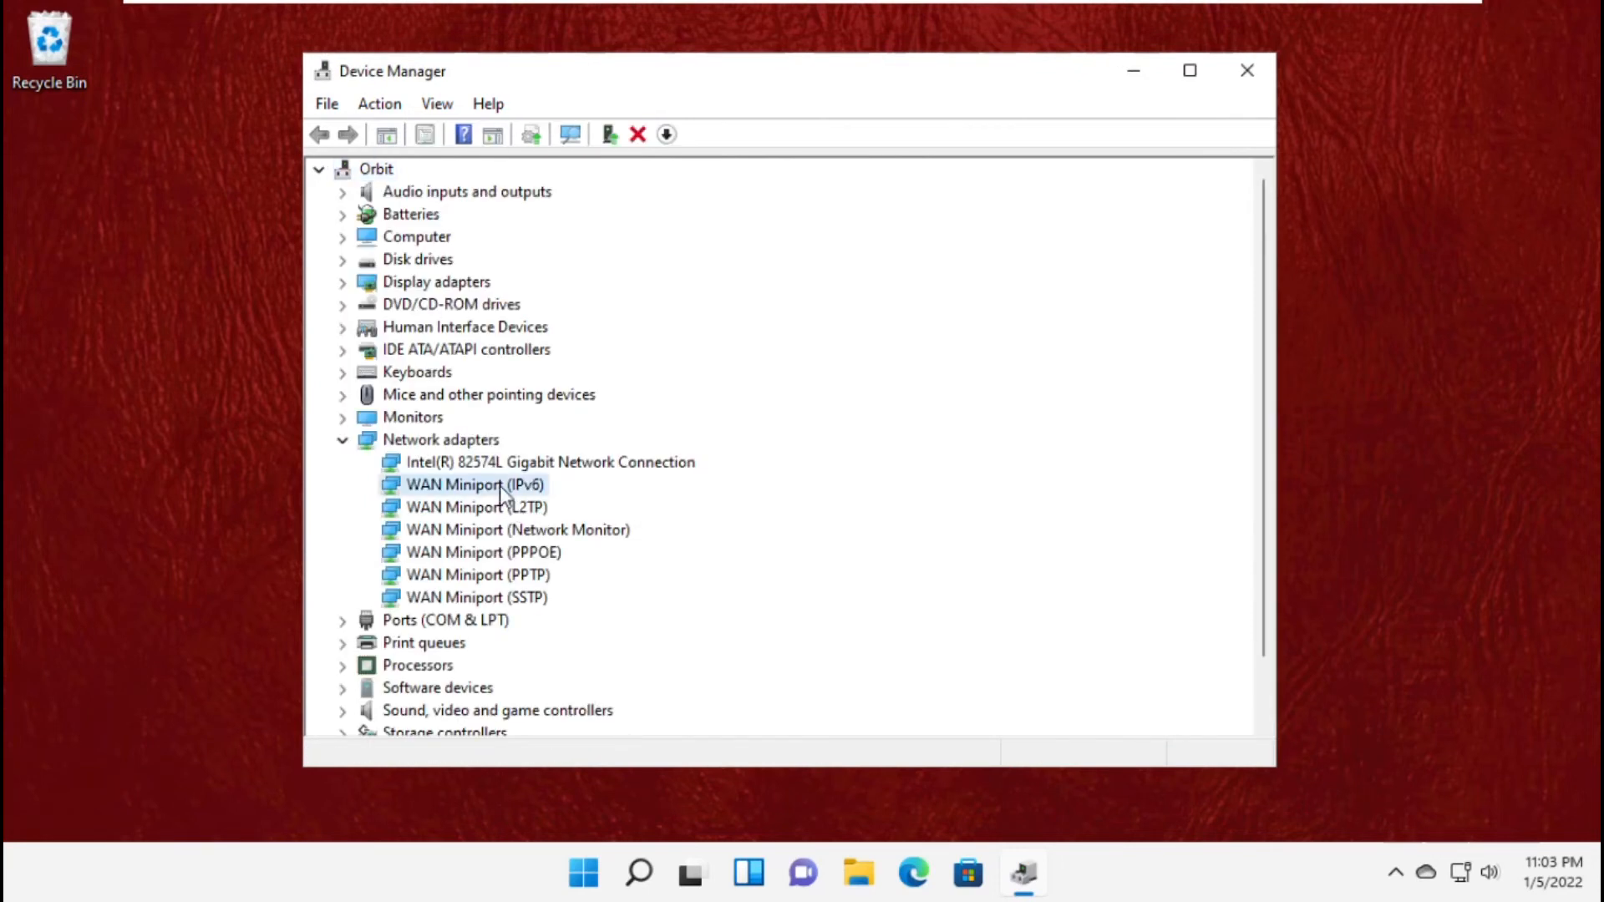
left_click(638, 134)
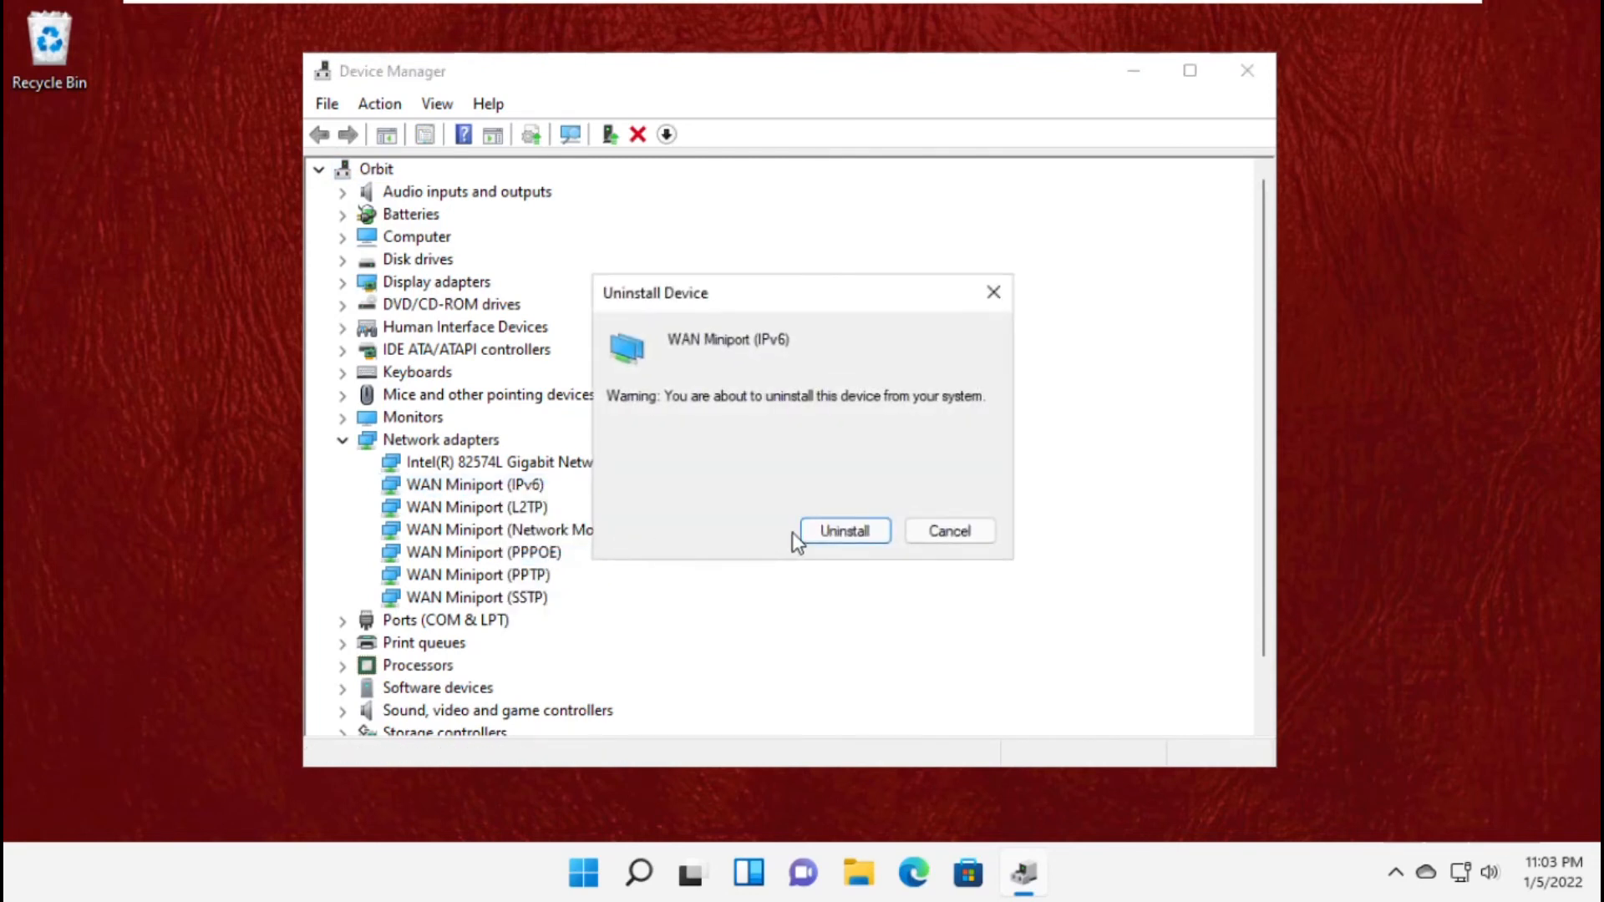
left_click(843, 530)
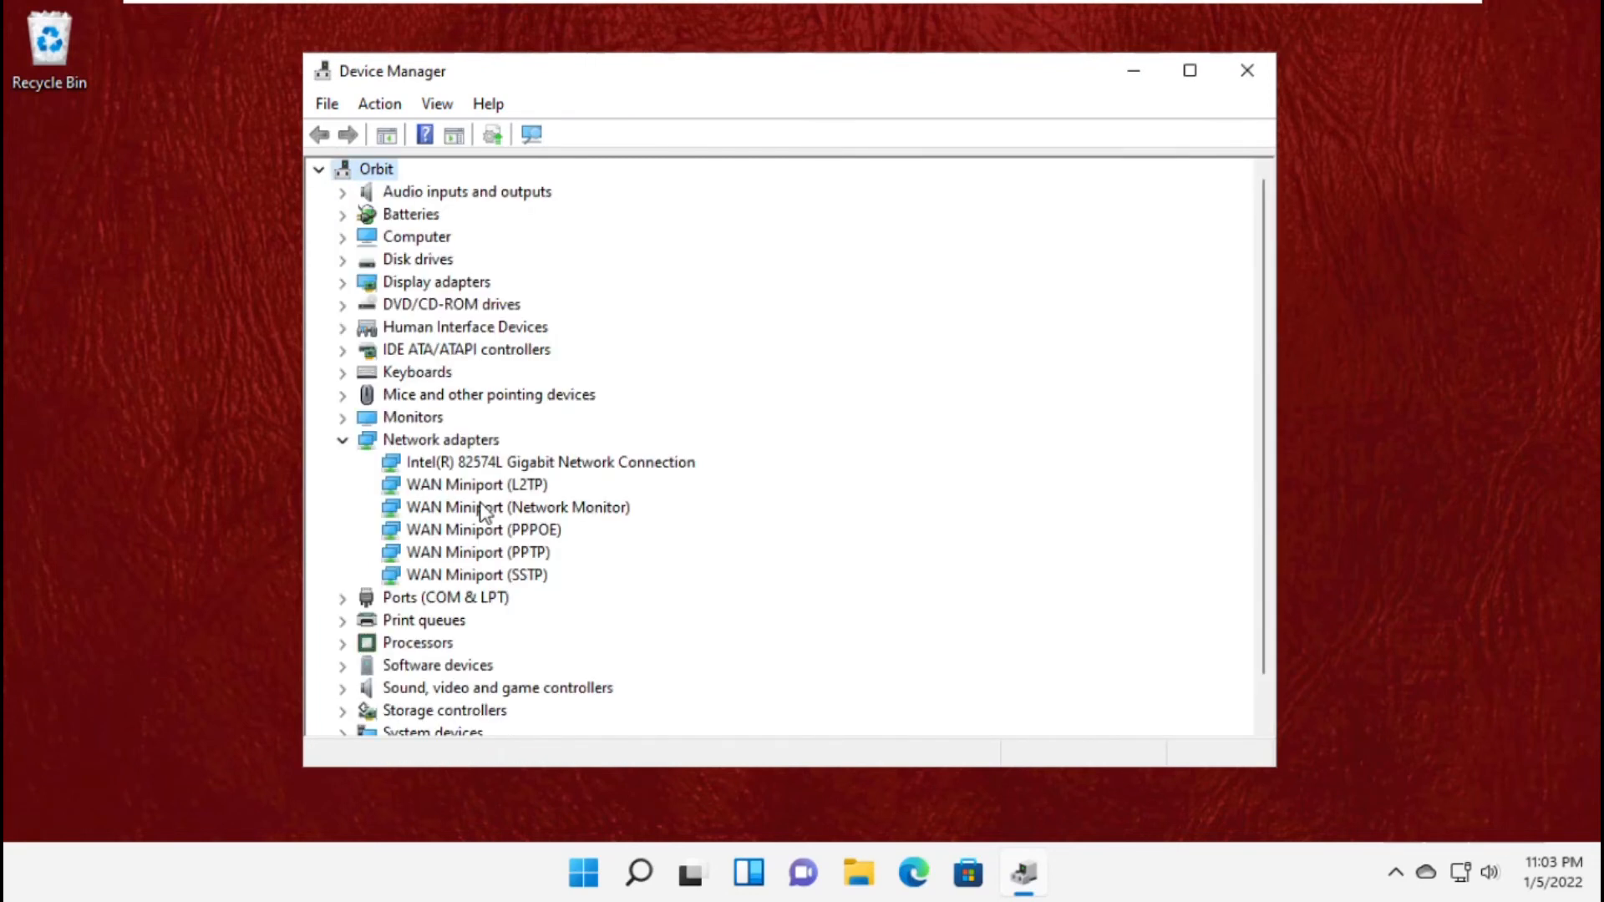
Uninstall the Network Monitor, PPPOE, PPTP and SSTP WAN Miniport adapters.
right_click(475, 483)
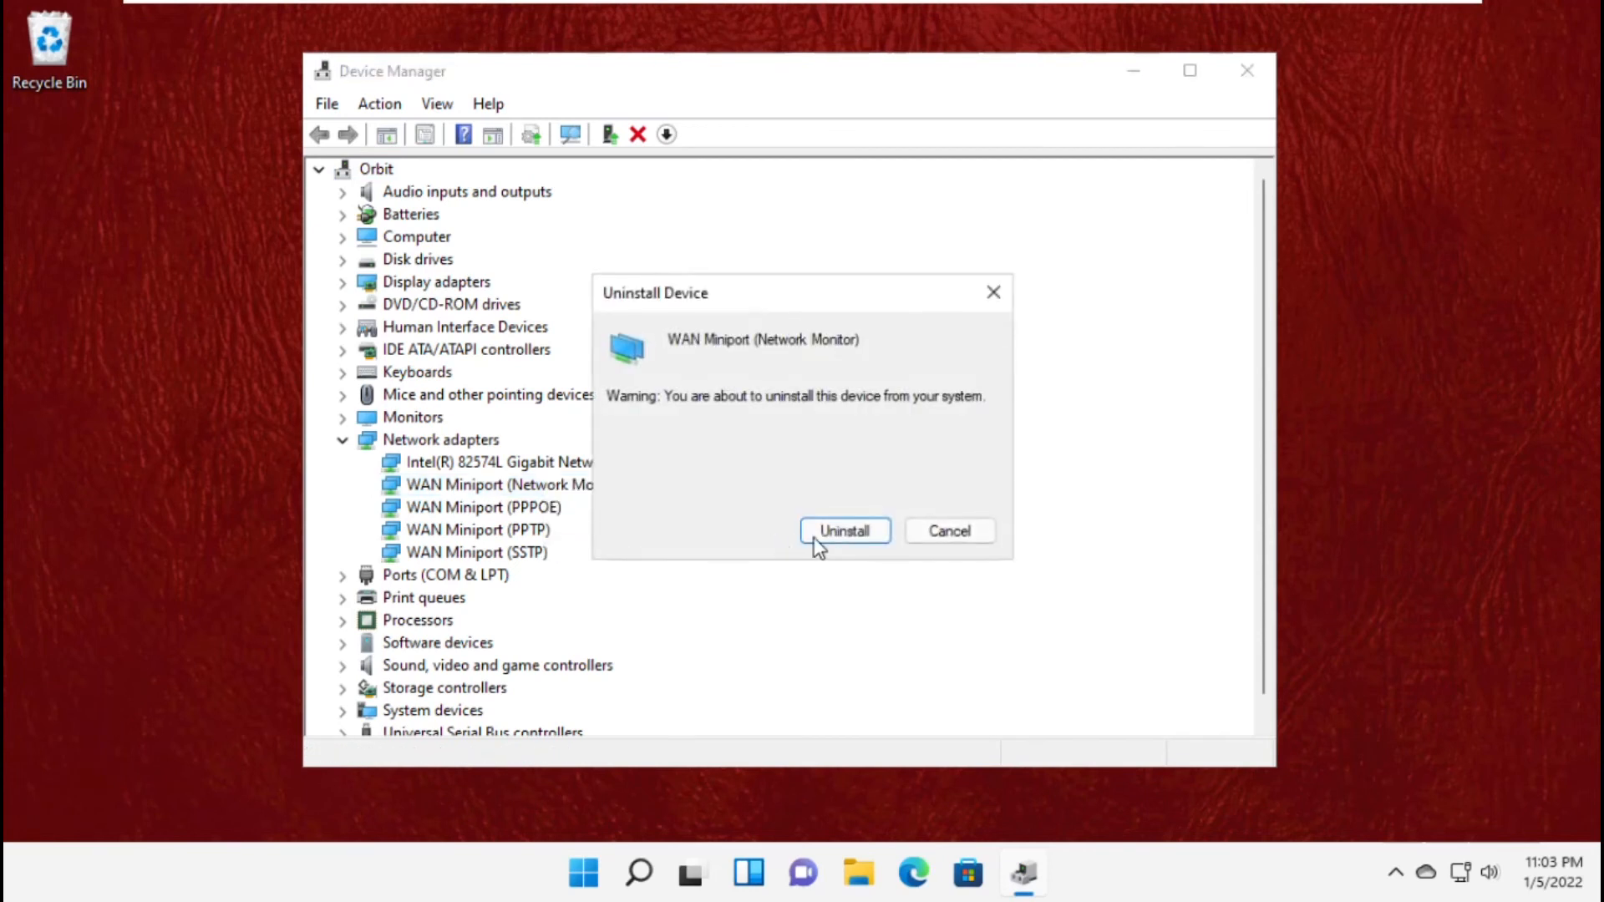
left_click(844, 530)
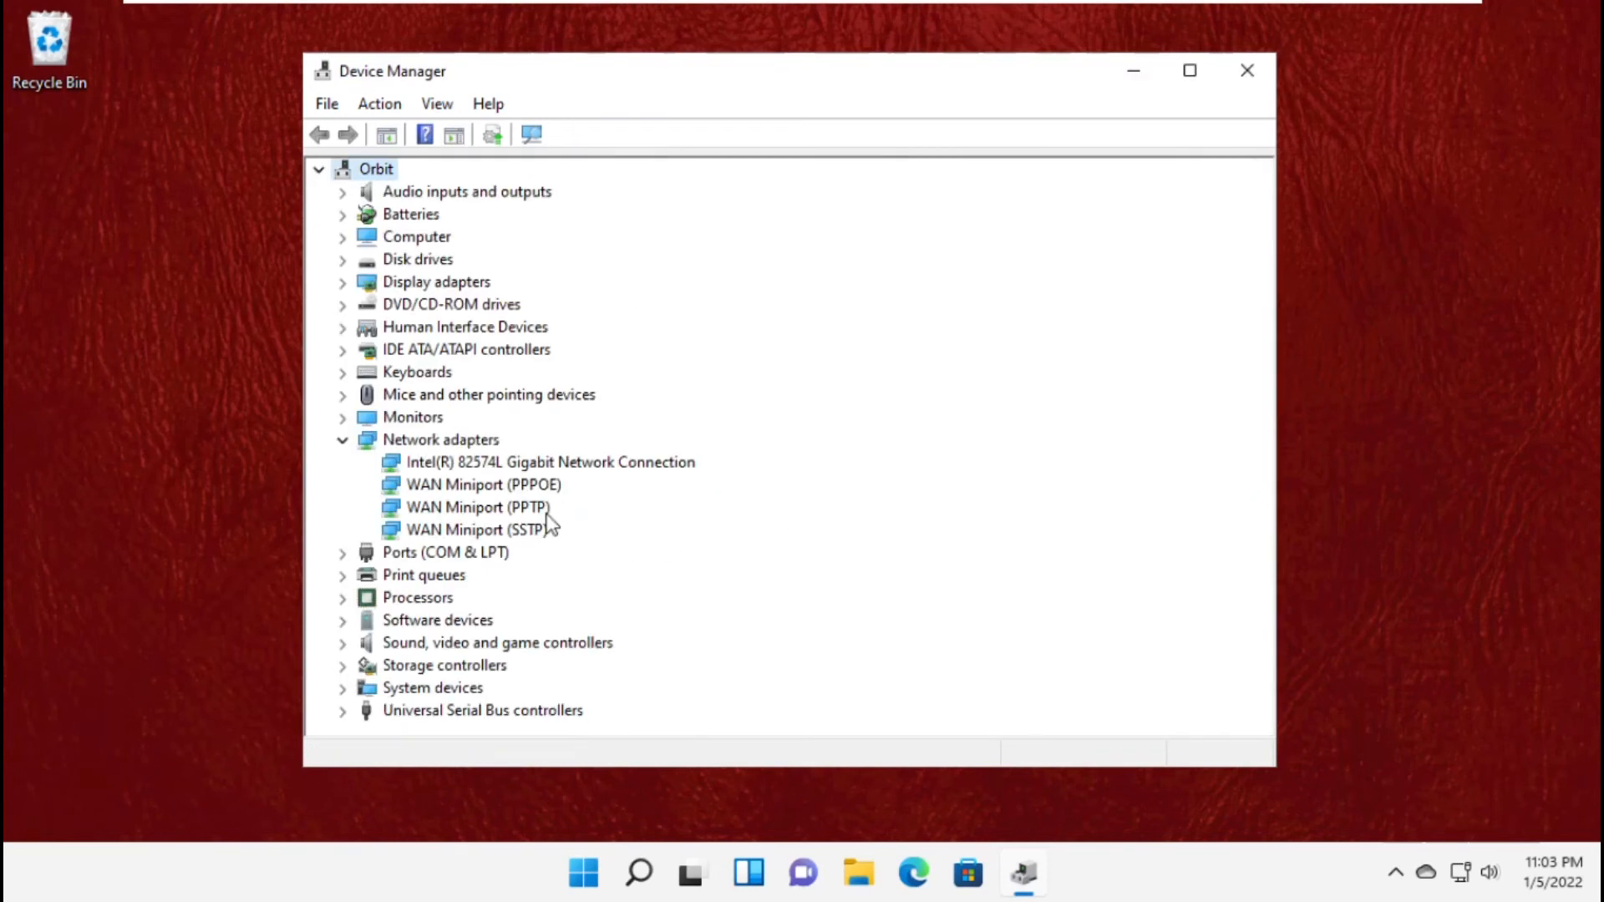
right_click(471, 483)
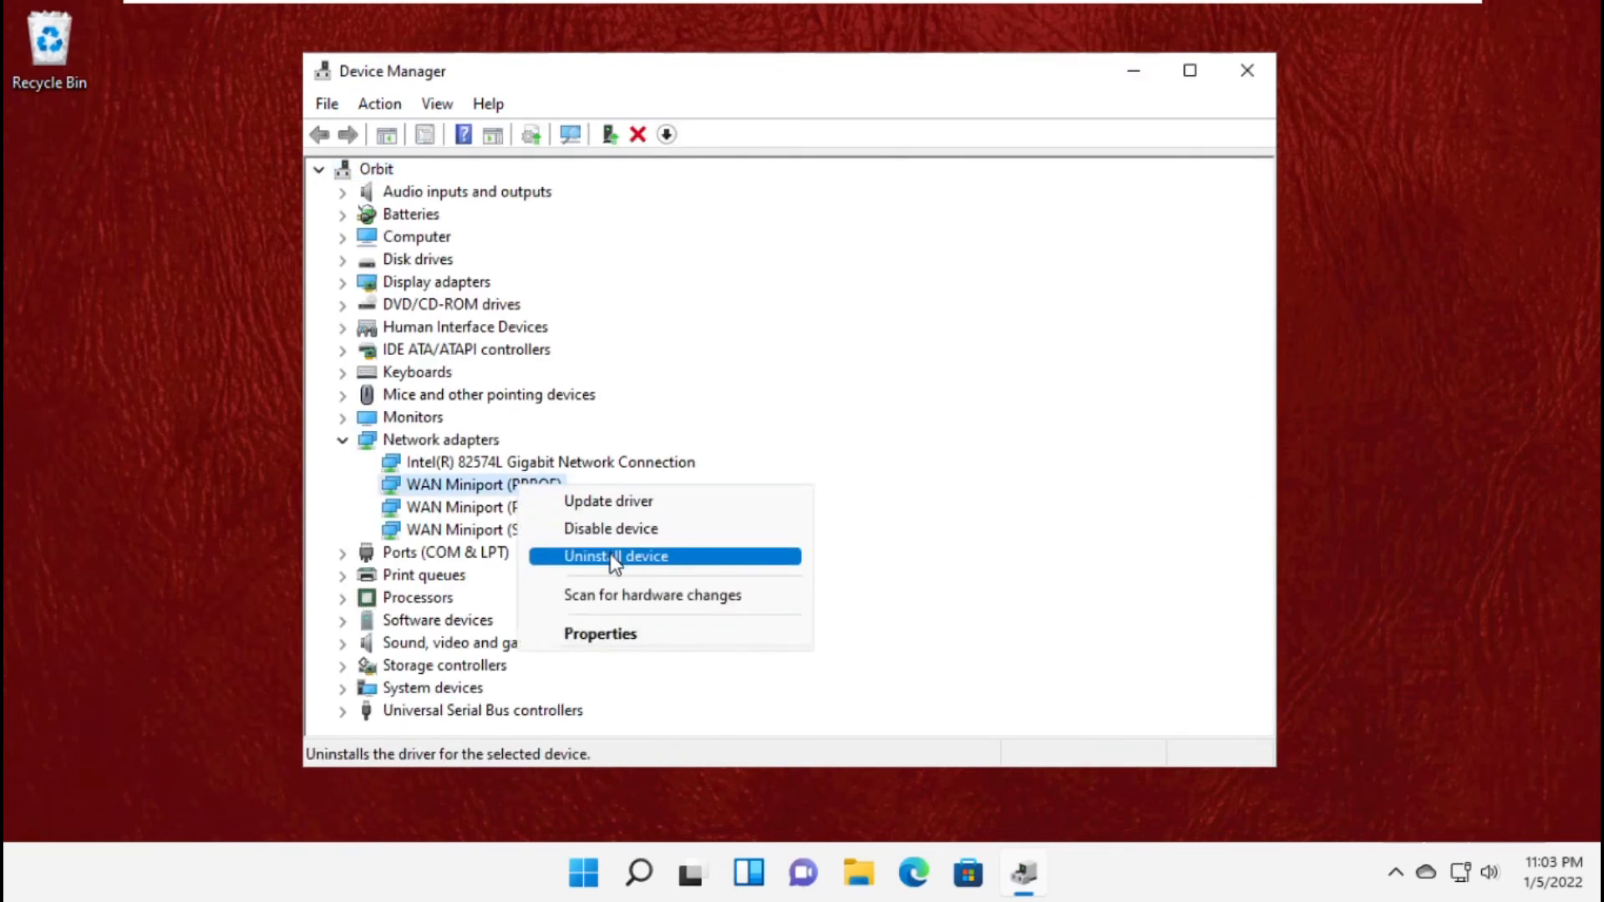
left_click(615, 555)
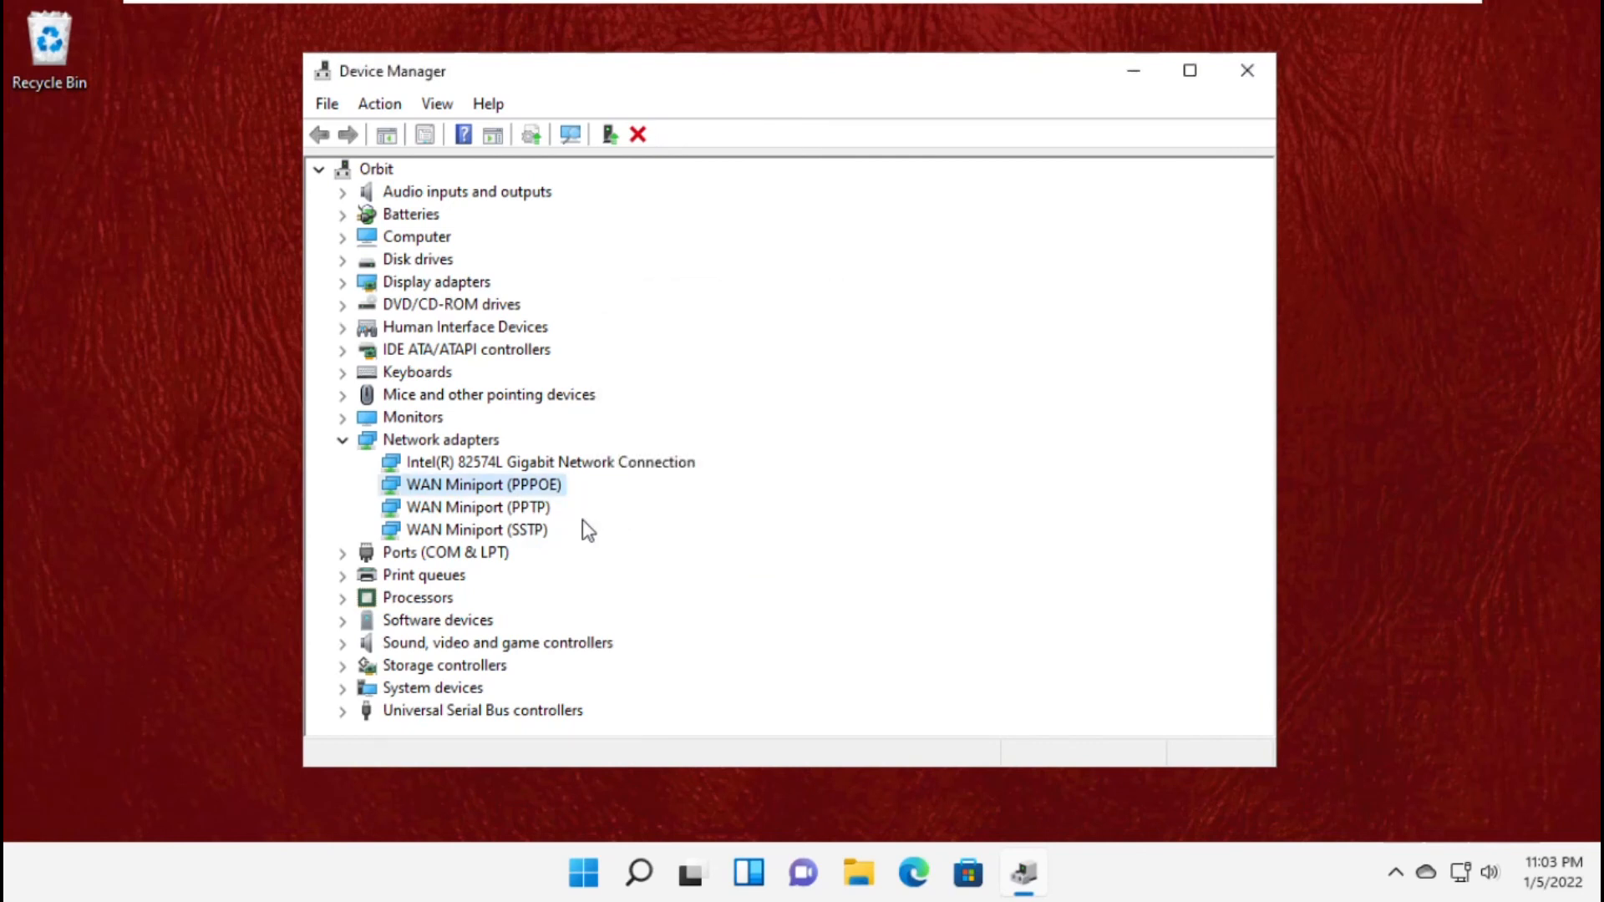
right_click(477, 484)
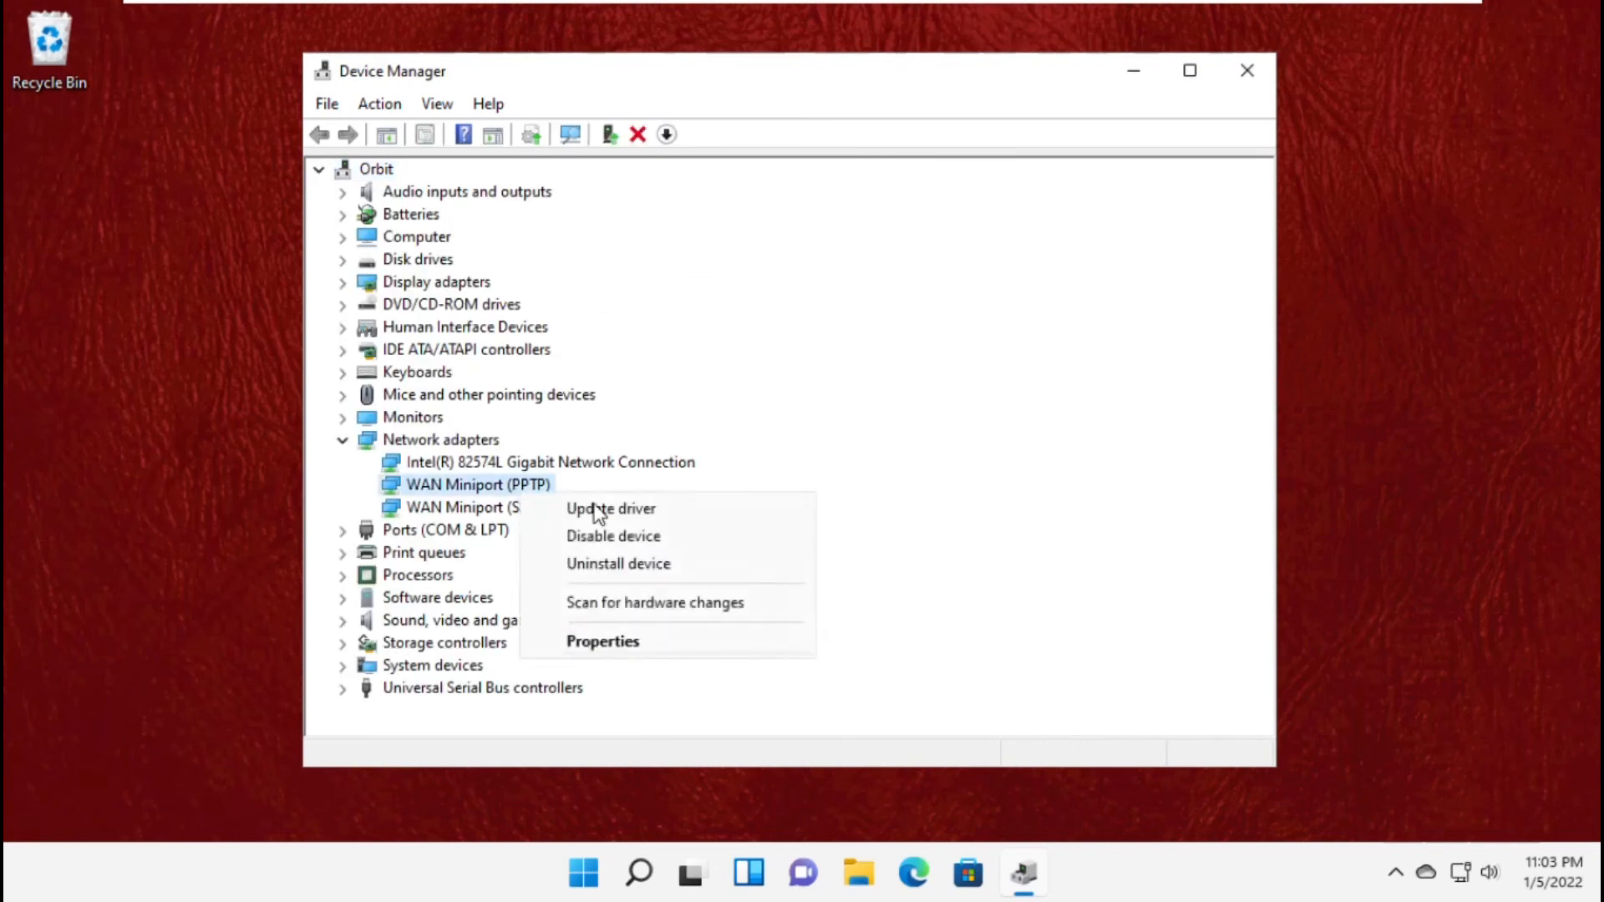
left_click(619, 564)
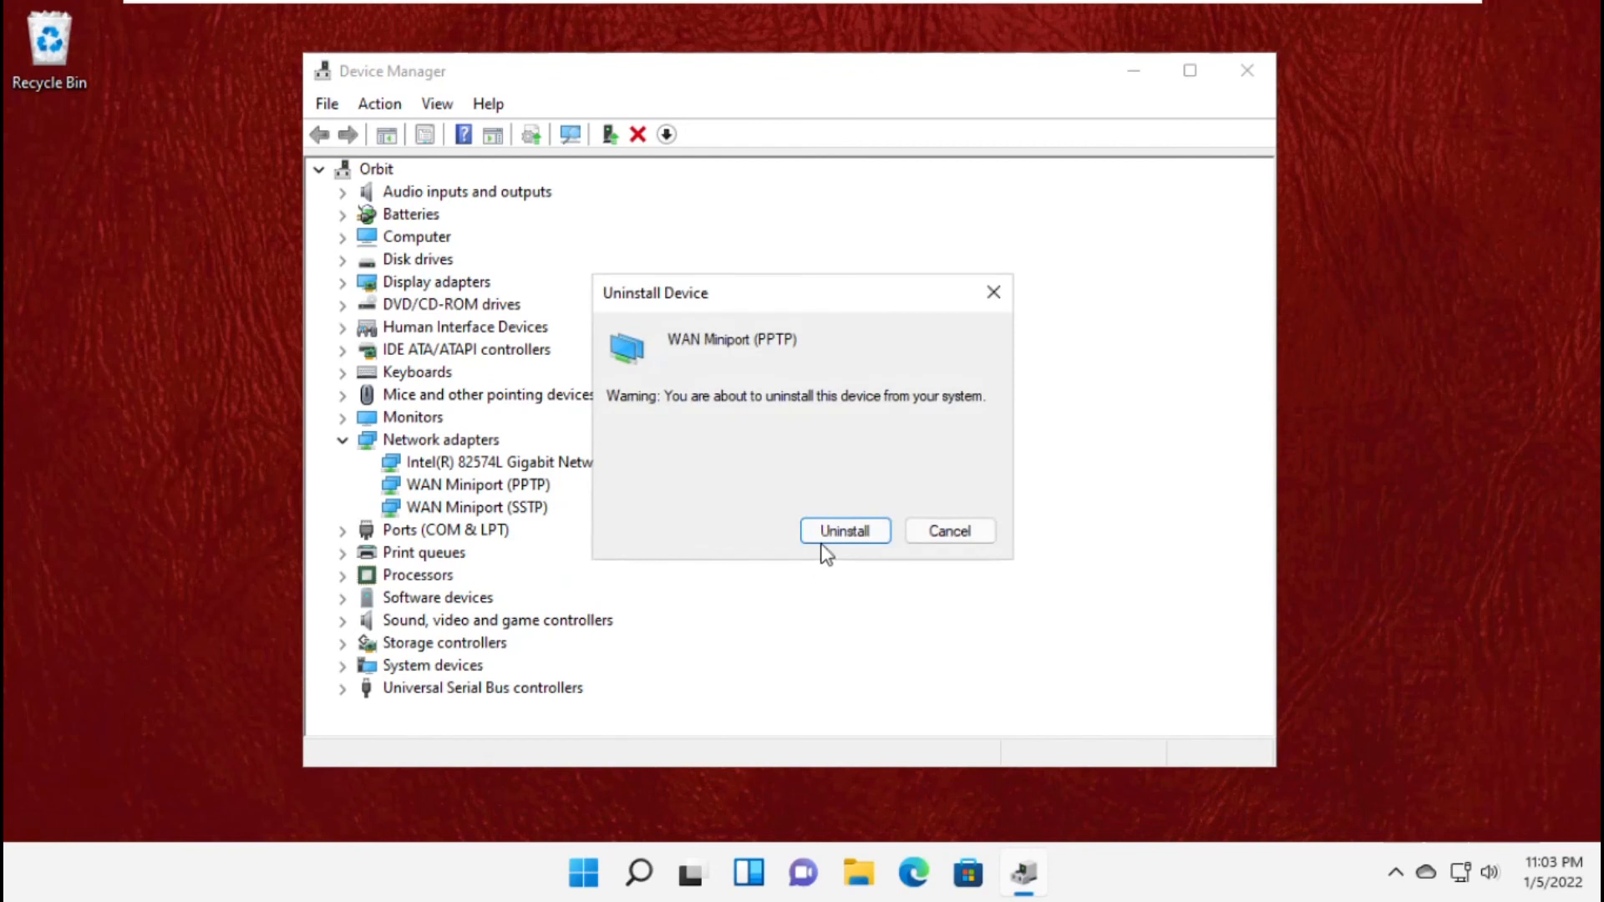
left_click(844, 530)
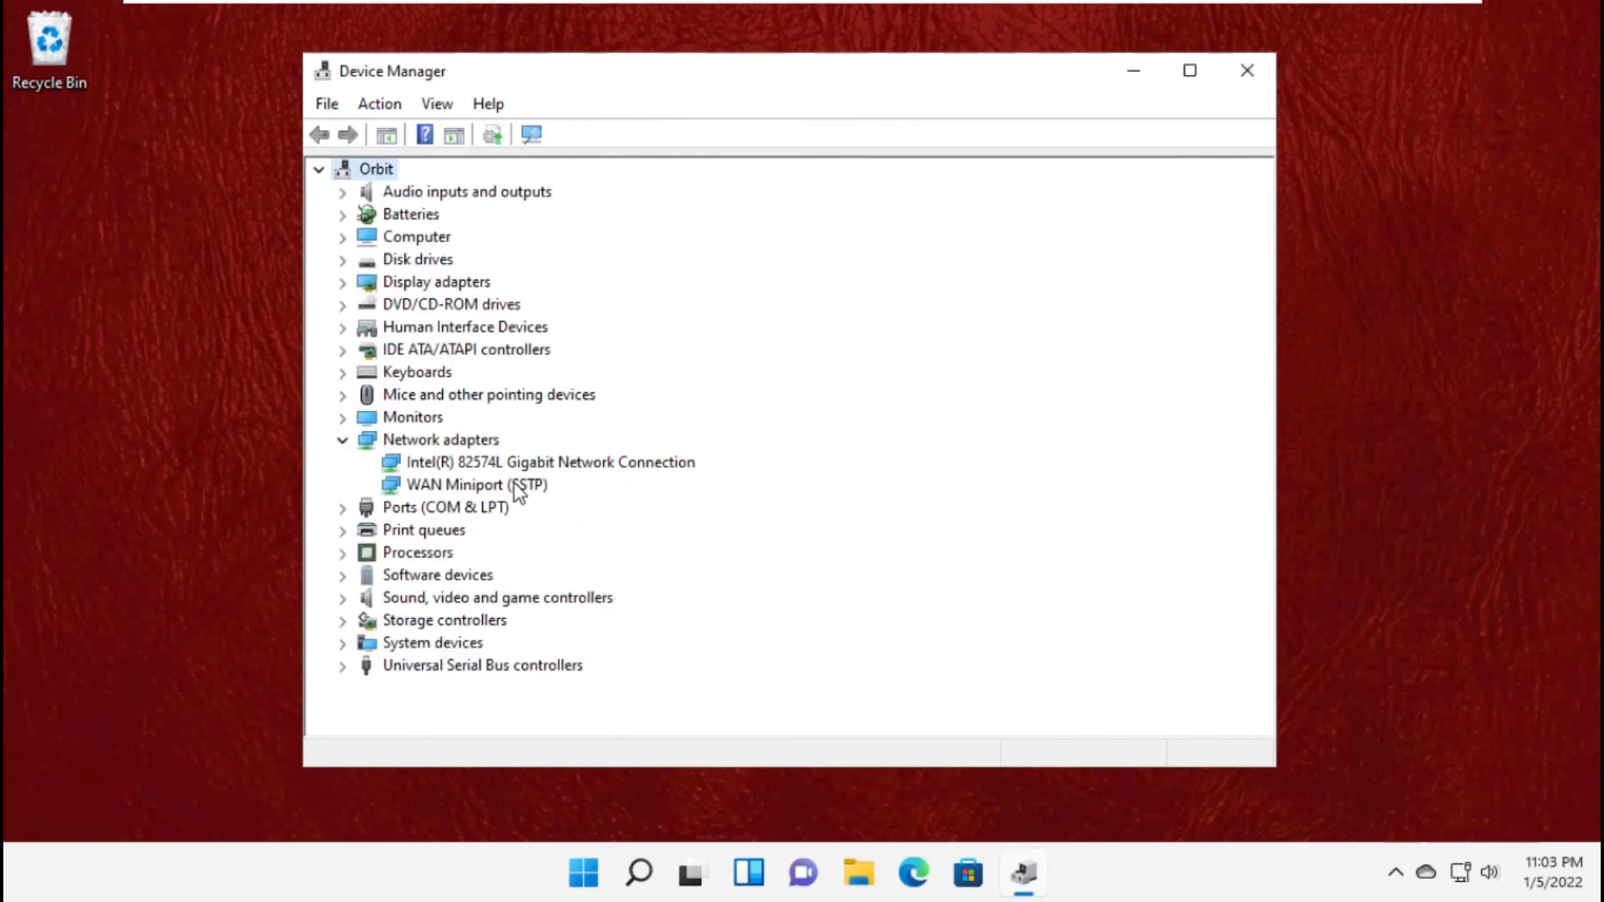
right_click(476, 483)
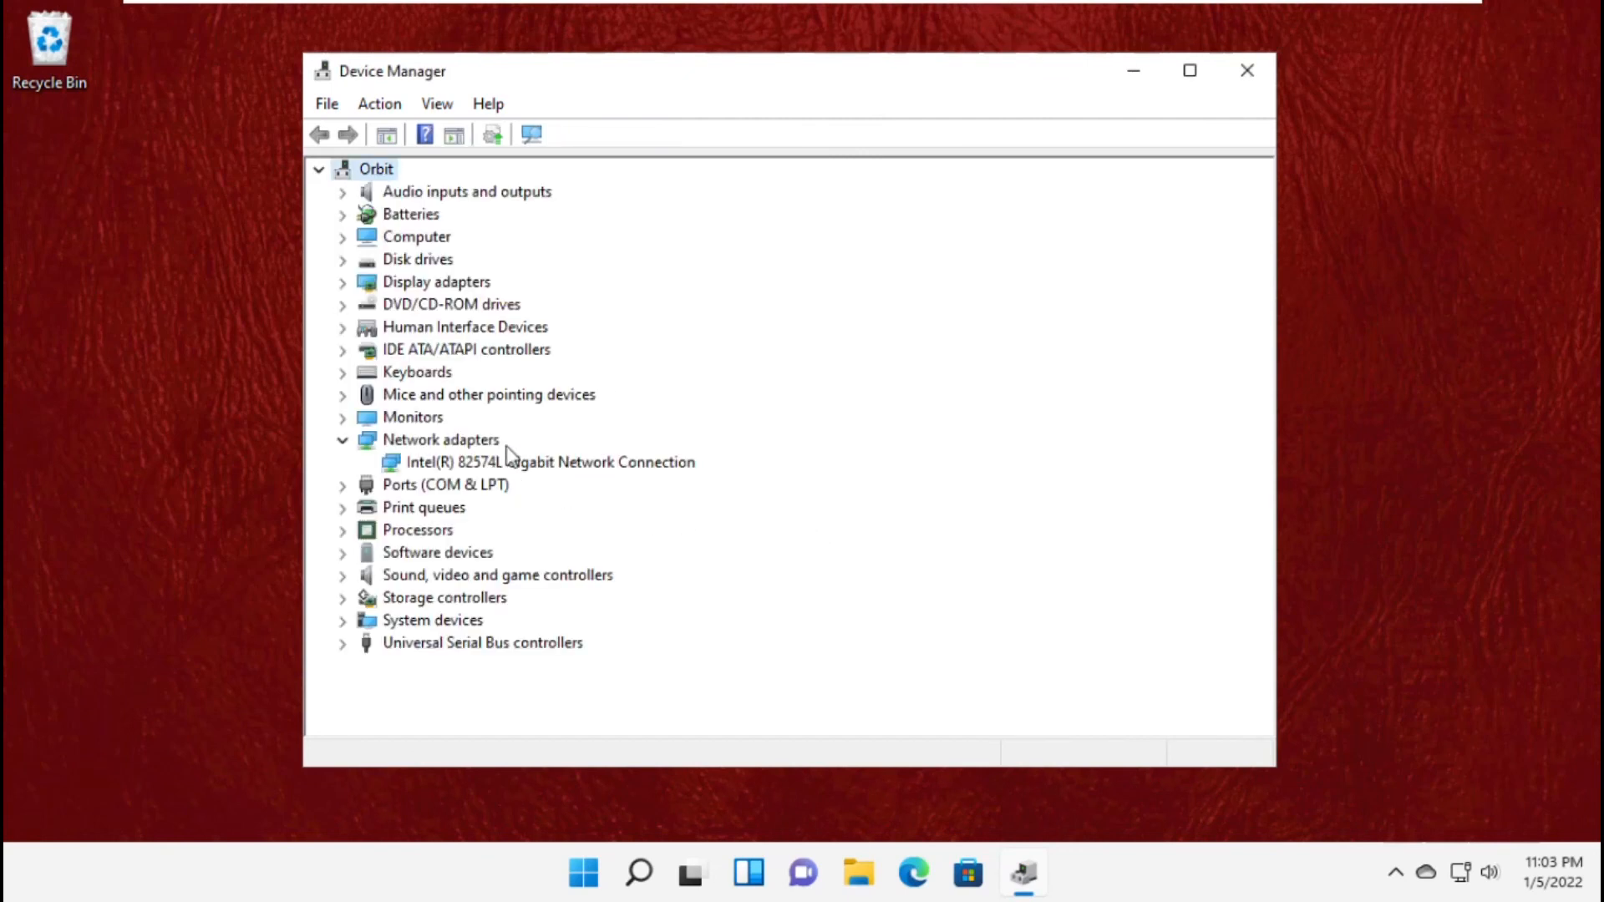
mouse_move(530, 134)
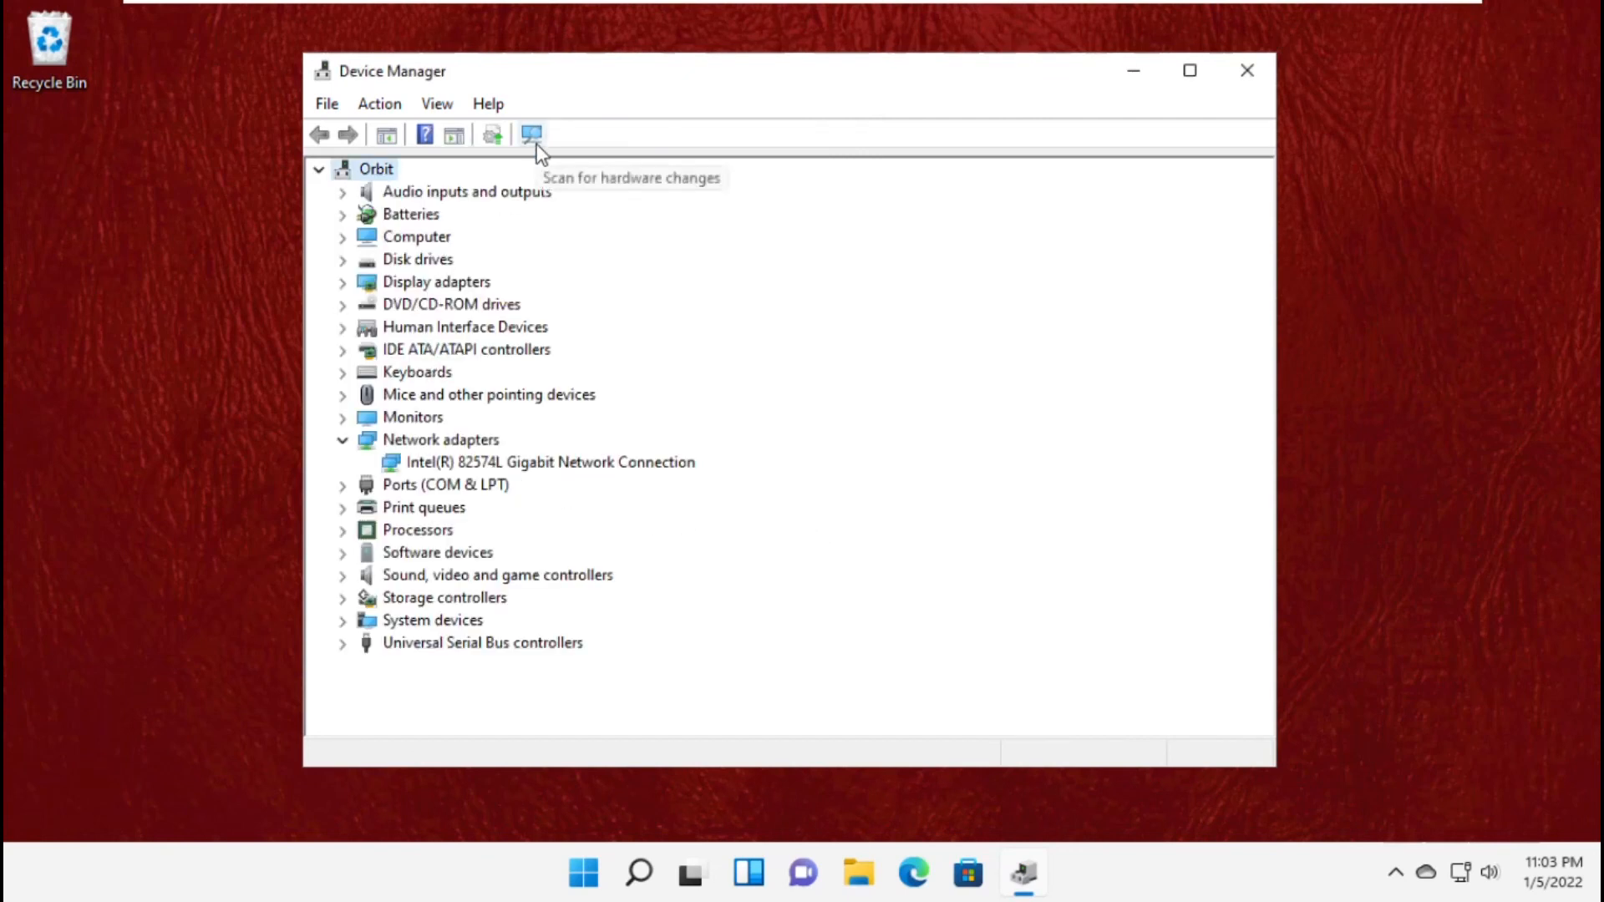
Run Scan for hardware changes from the Action menu to reinstall the WAN Miniports.
left_click(379, 103)
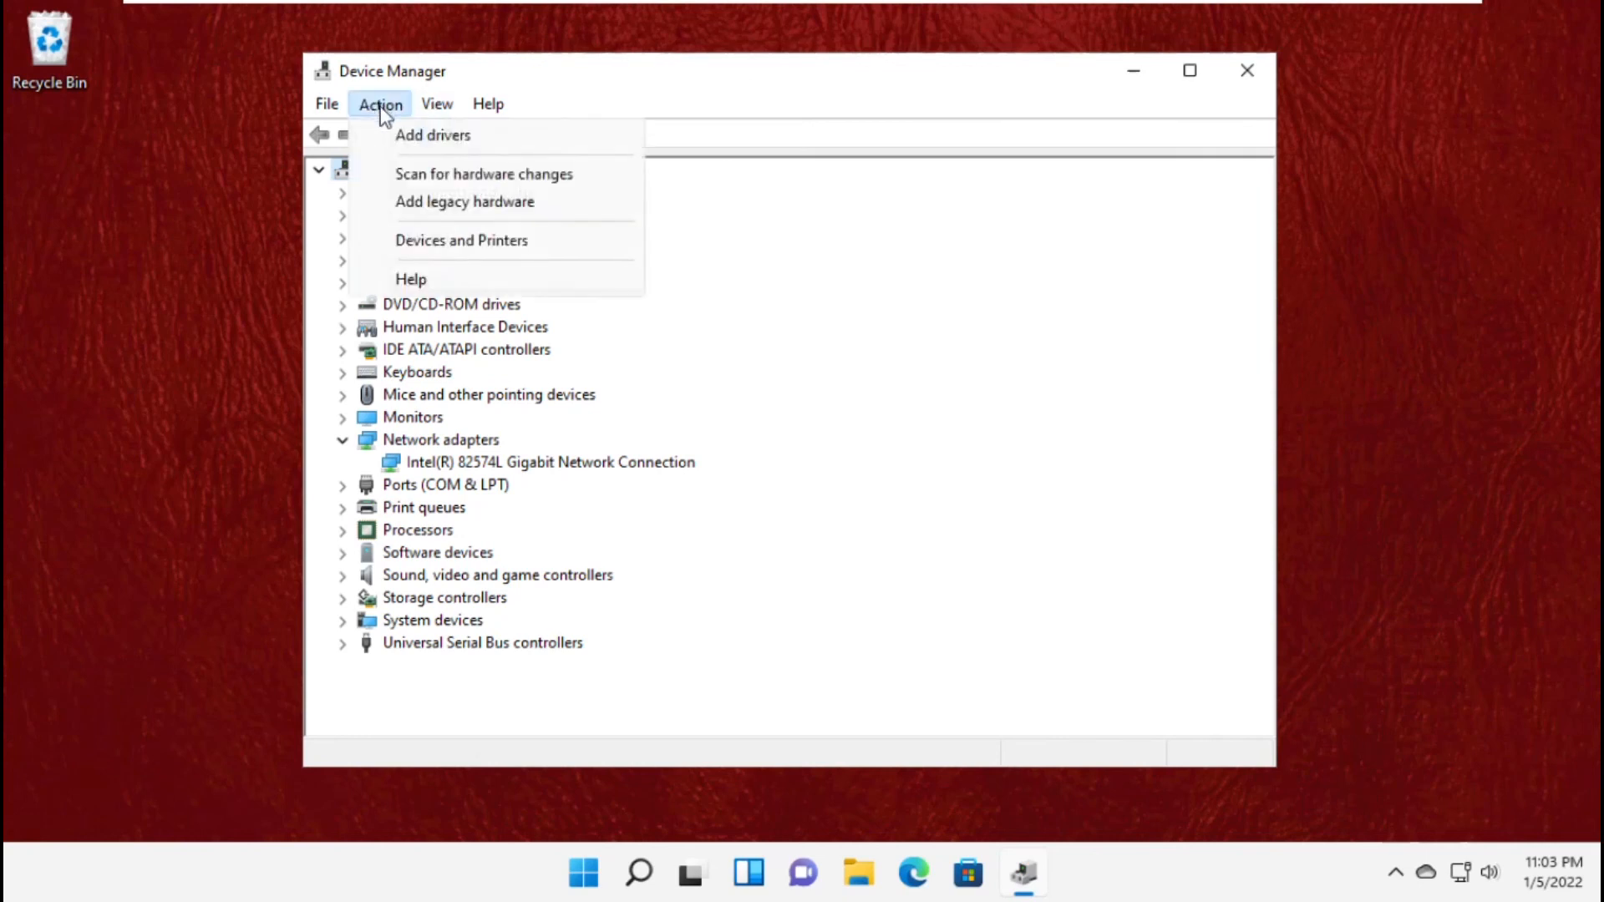
left_click(483, 173)
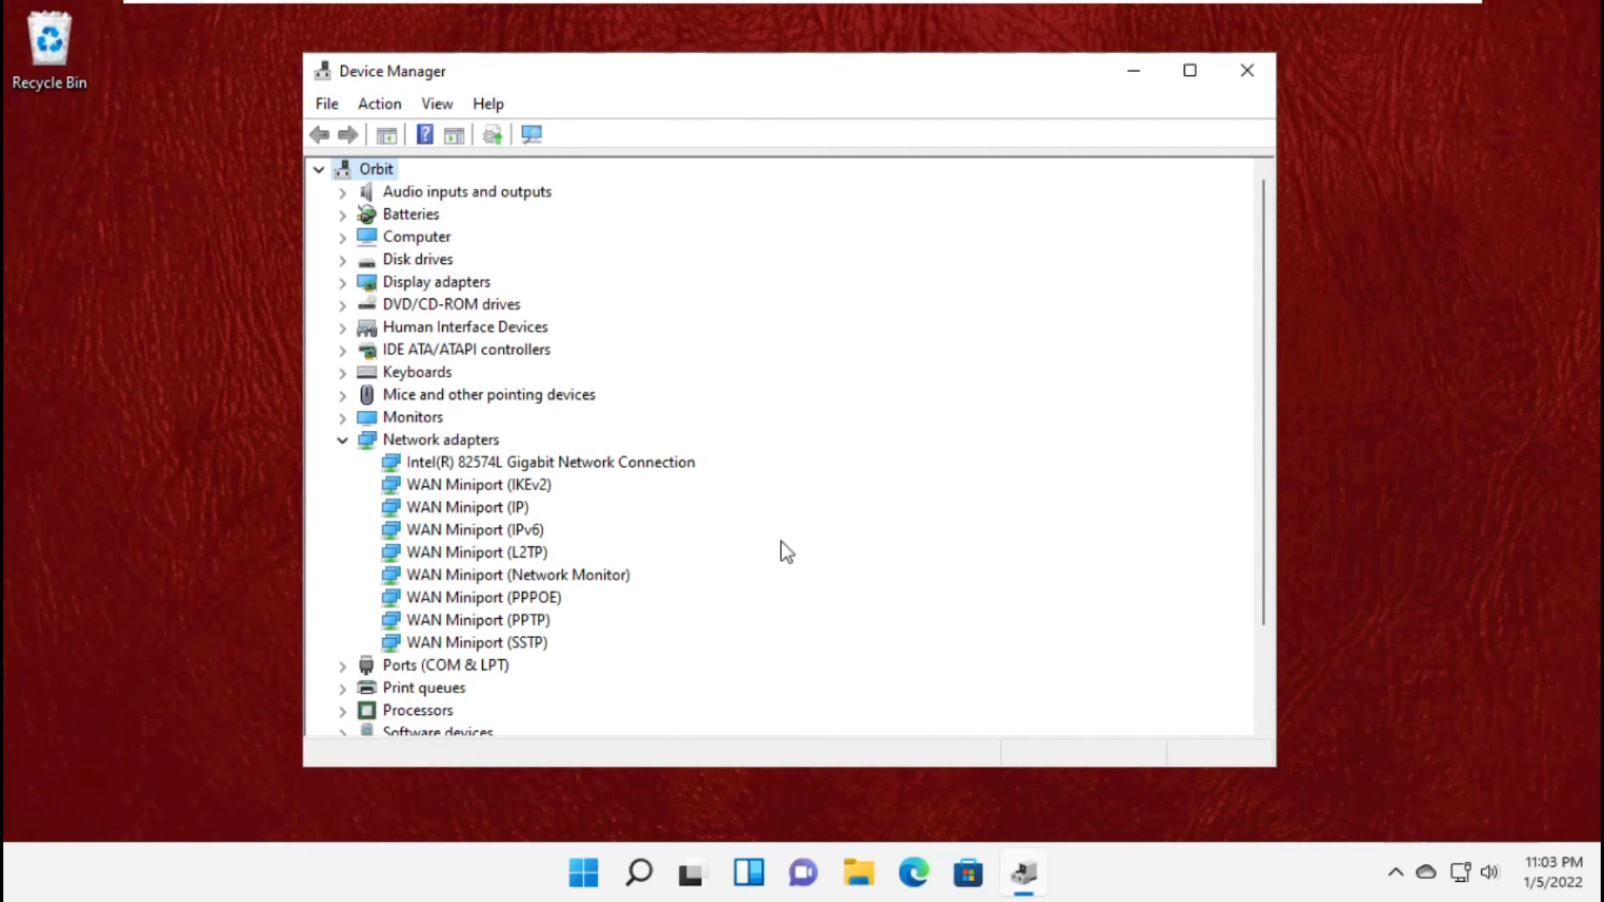
mouse_move(1227, 100)
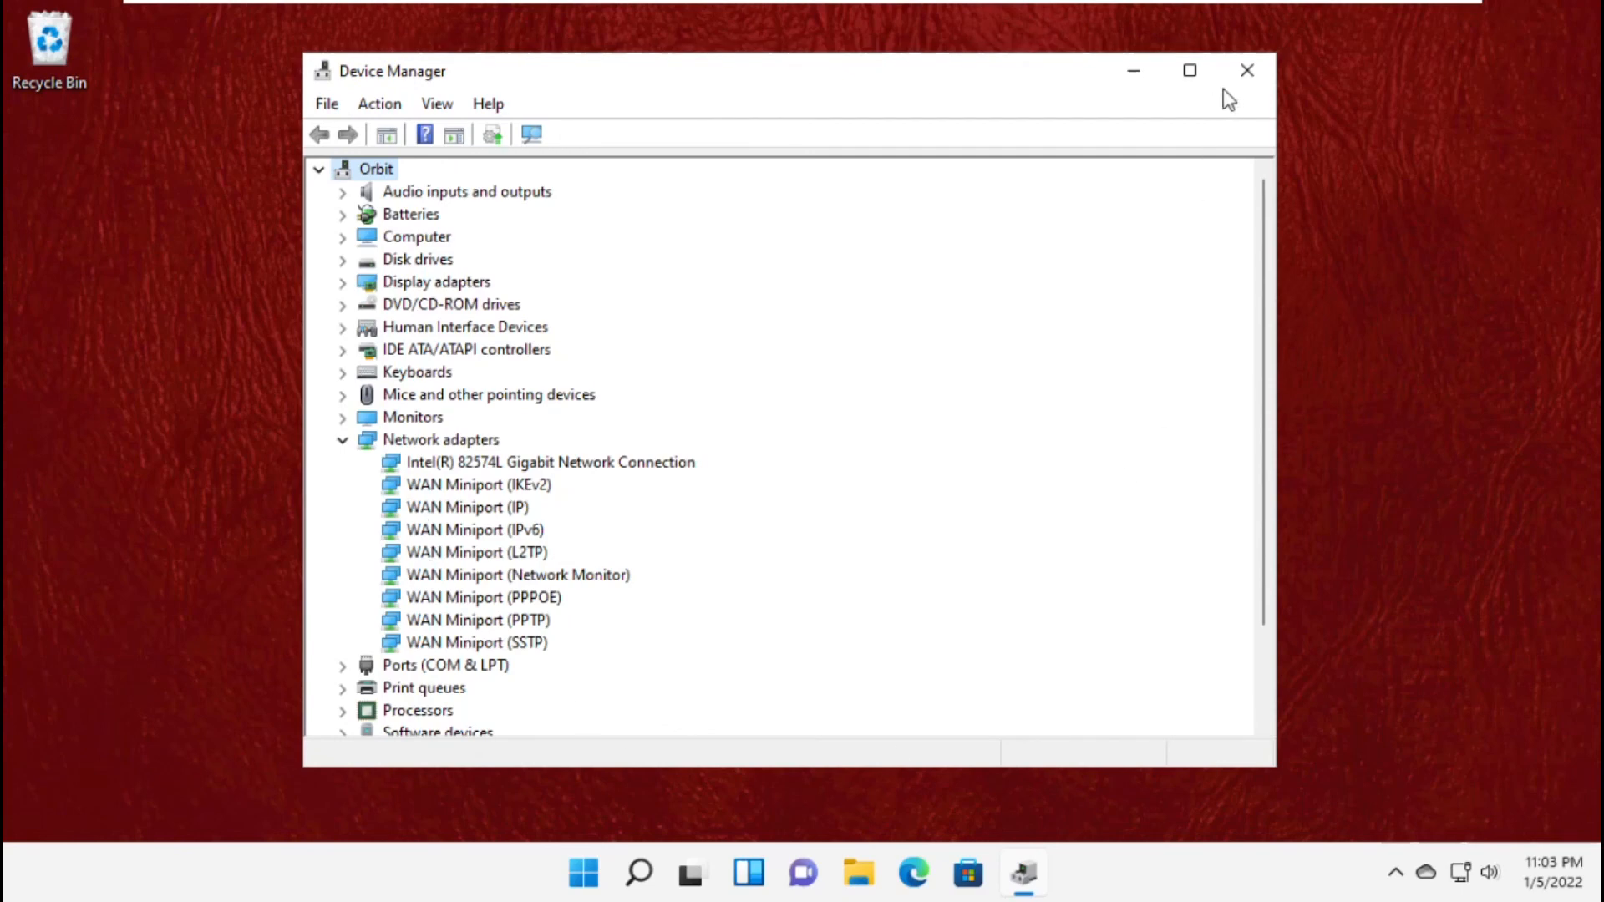